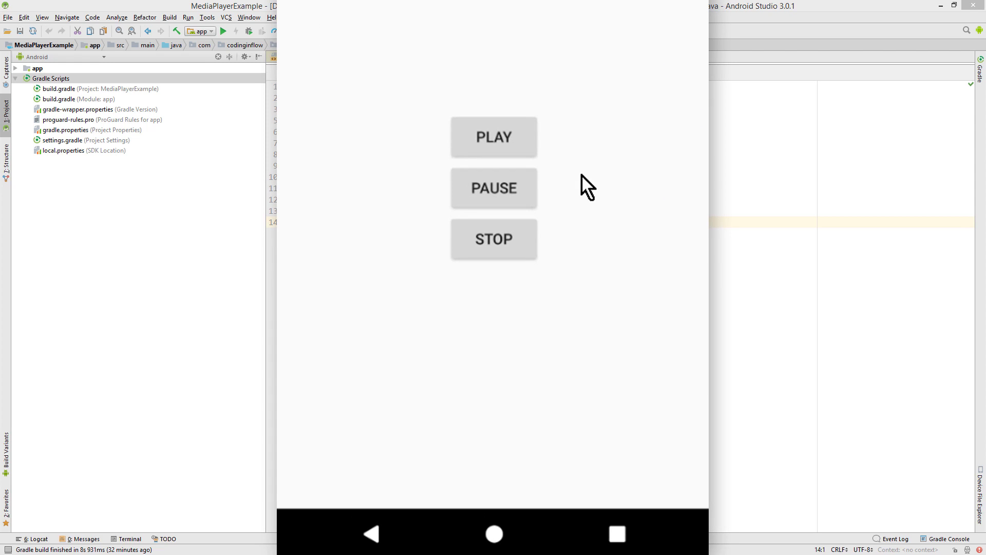
{"action": "mouse_move", "coordinate": [521, 150]}
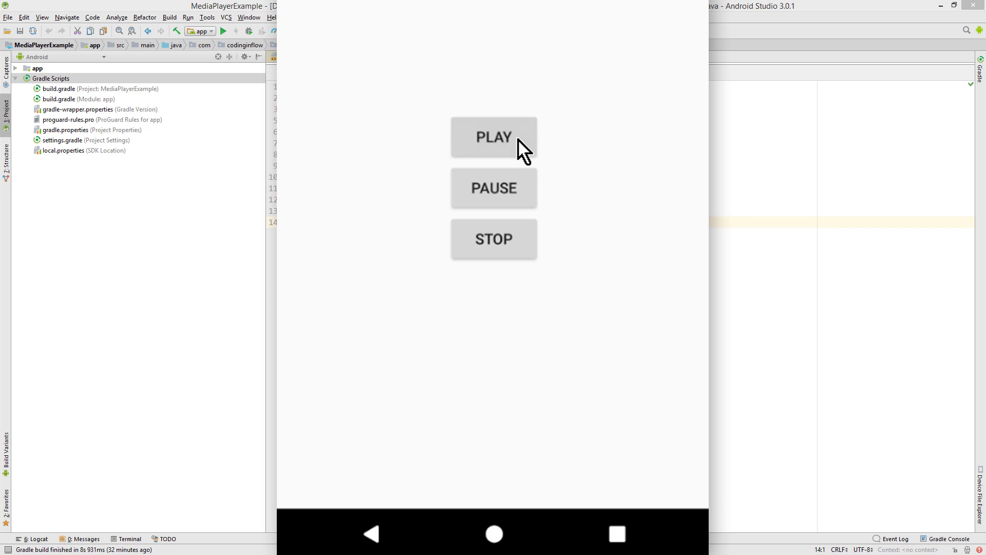
{"action": "mouse_move", "coordinate": [516, 191]}
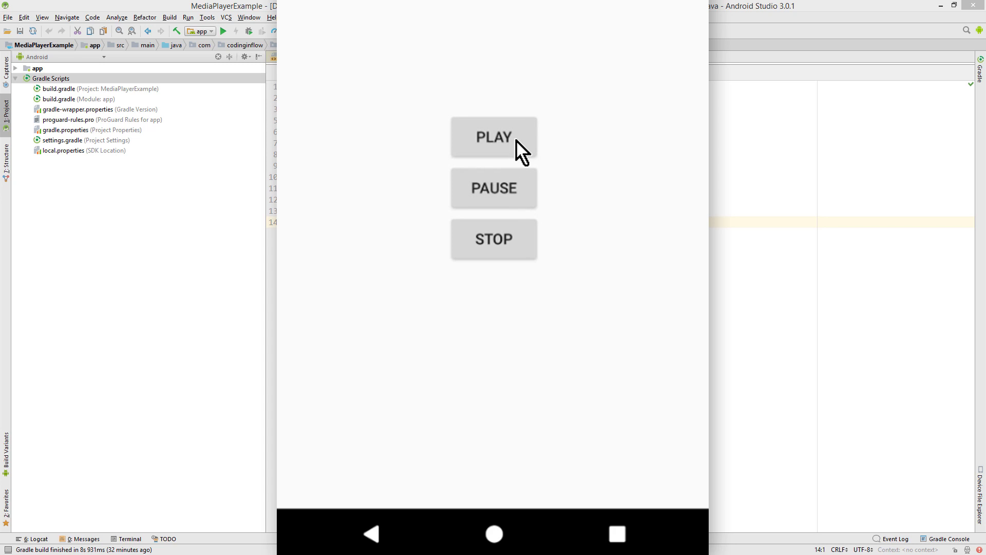
{"action": "mouse_move", "coordinate": [512, 260]}
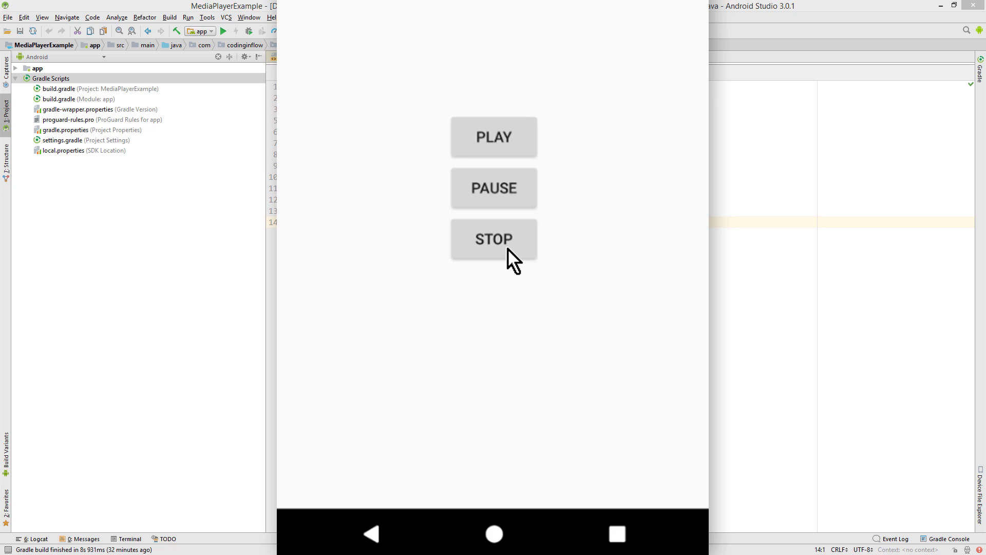
{"action": "mouse_move", "coordinate": [438, 307]}
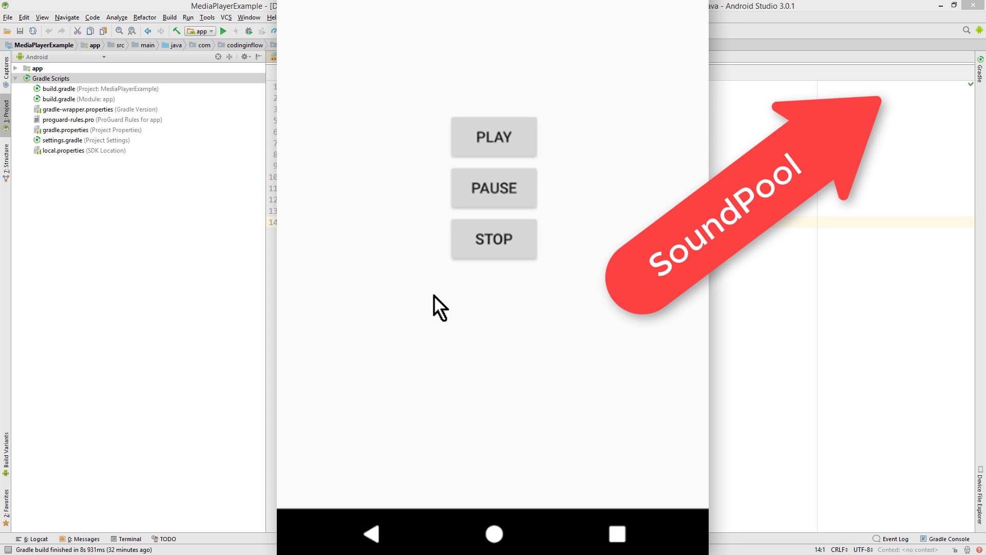
{"action": "mouse_move", "coordinate": [540, 314]}
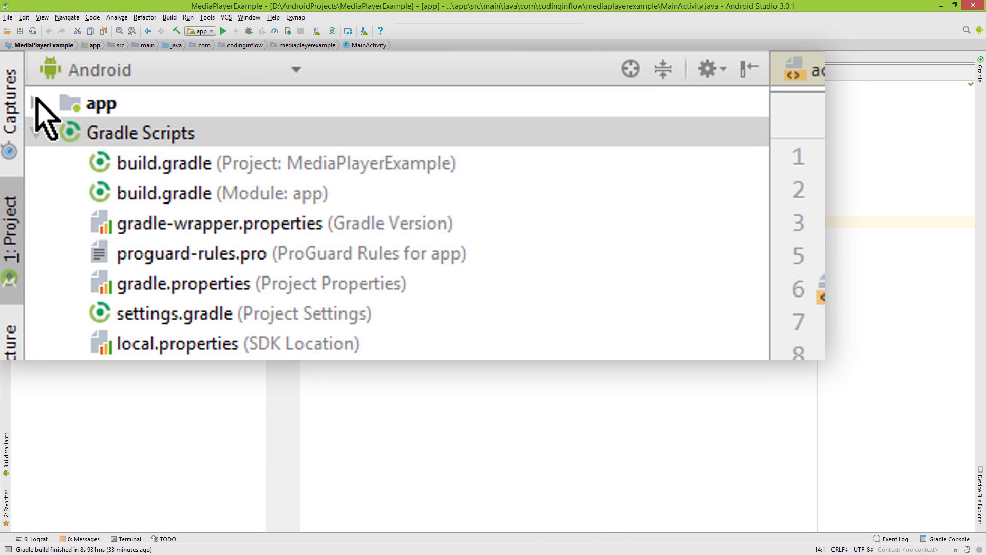
Create a raw resource directory under the app module's res folder.
{"action": "left_click", "coordinate": [36, 104]}
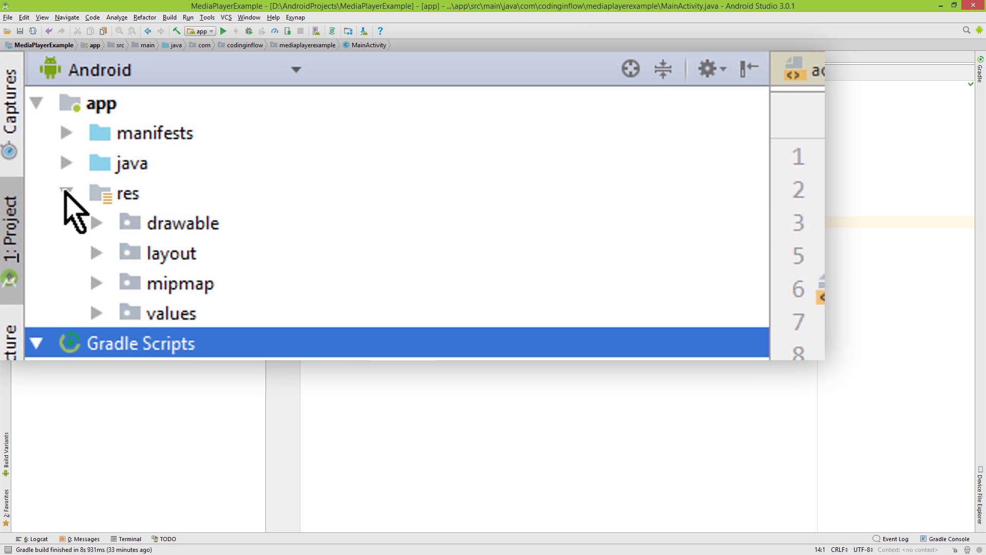
{"action": "right_click", "coordinate": [128, 193]}
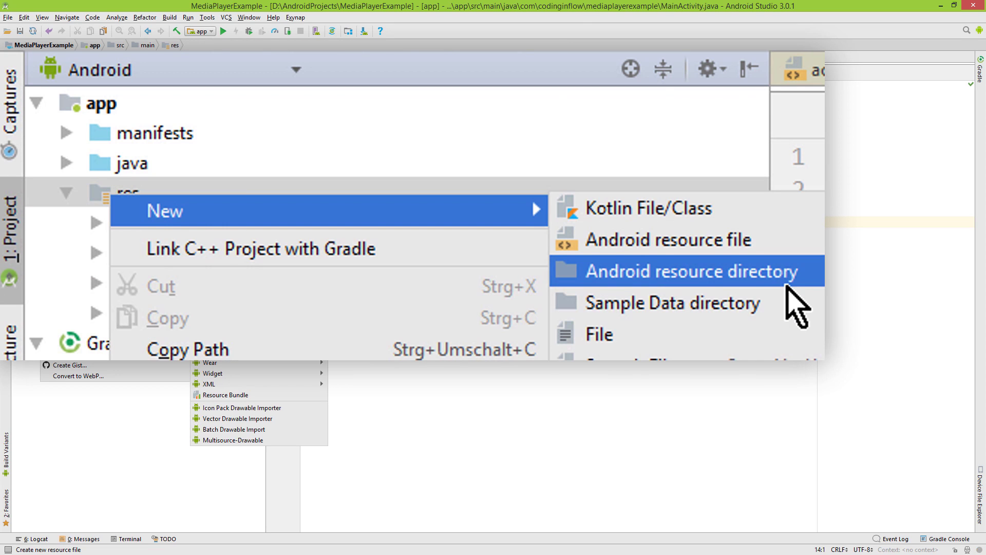
{"action": "left_click", "coordinate": [686, 271]}
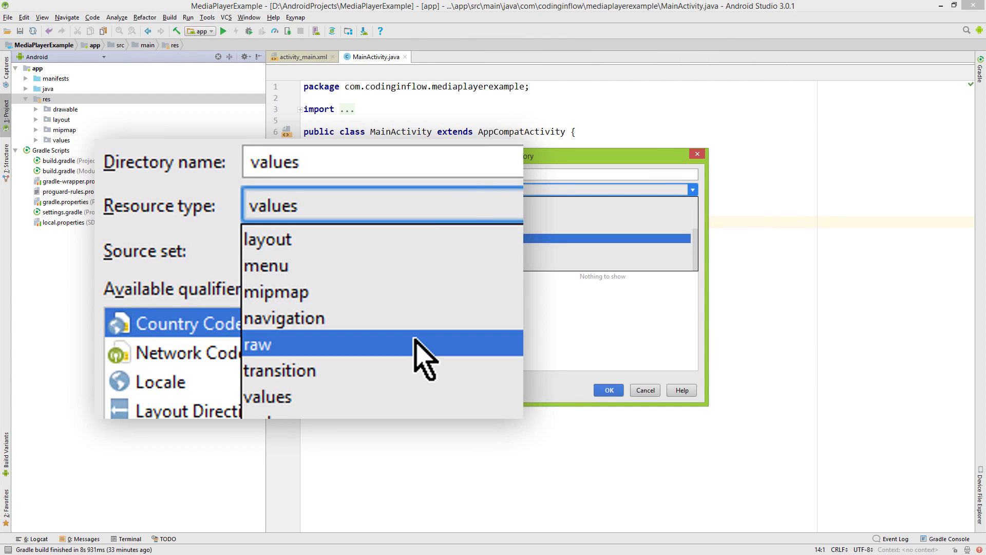
{"action": "left_click", "coordinate": [257, 344]}
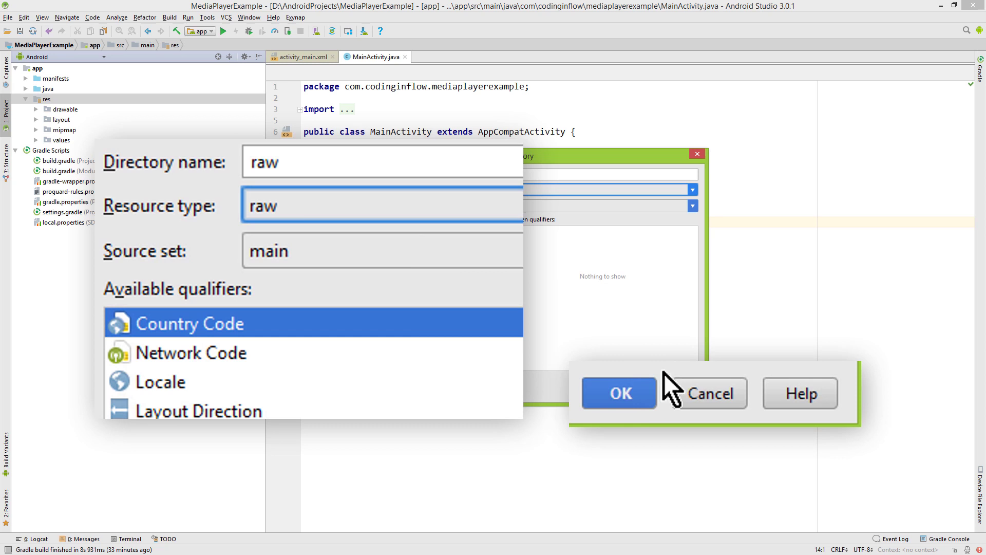
{"action": "left_click", "coordinate": [619, 393]}
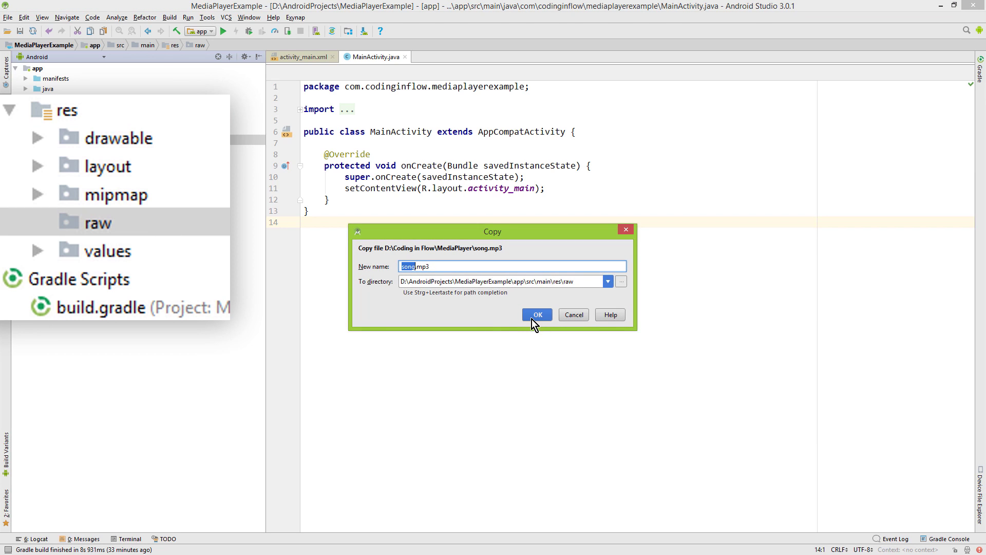
Confirm copying song.mp3 into the res/raw folder.
{"action": "left_click", "coordinate": [535, 315]}
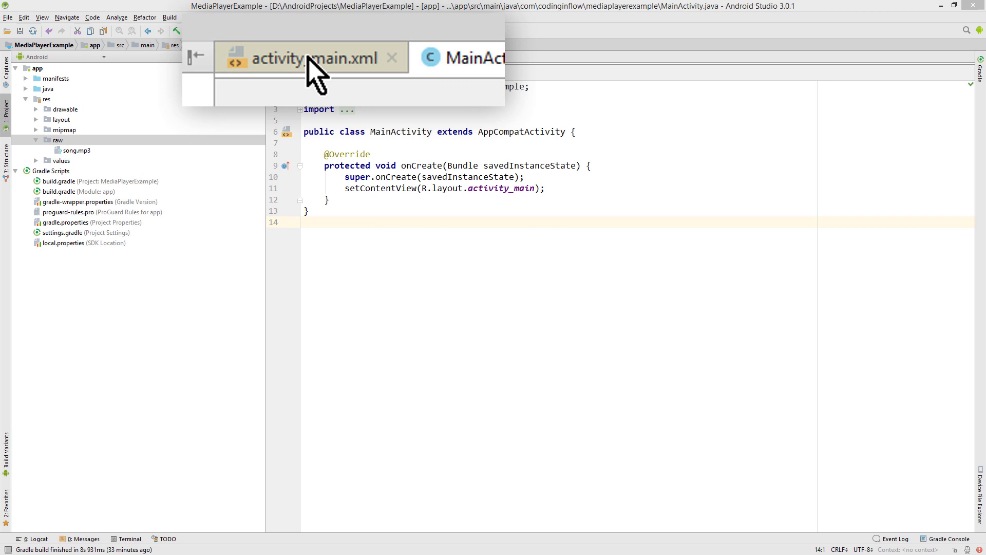
Change activity_main.xml's root to a LinearLayout with vertical orientation and center gravity.
{"action": "left_click", "coordinate": [311, 58]}
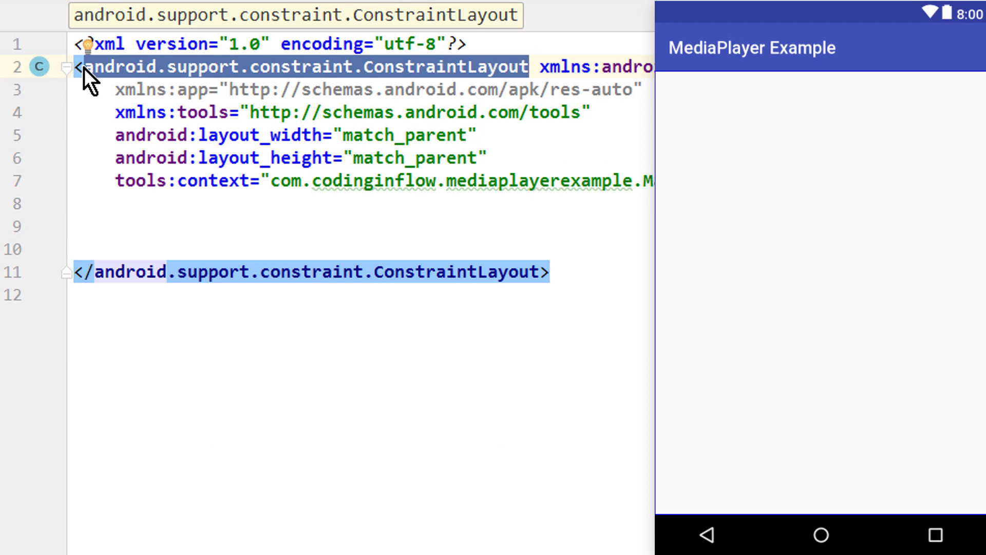
{"action": "type", "text": "LinearLayout xmlns:android=\"http://schemas.android.com/"}
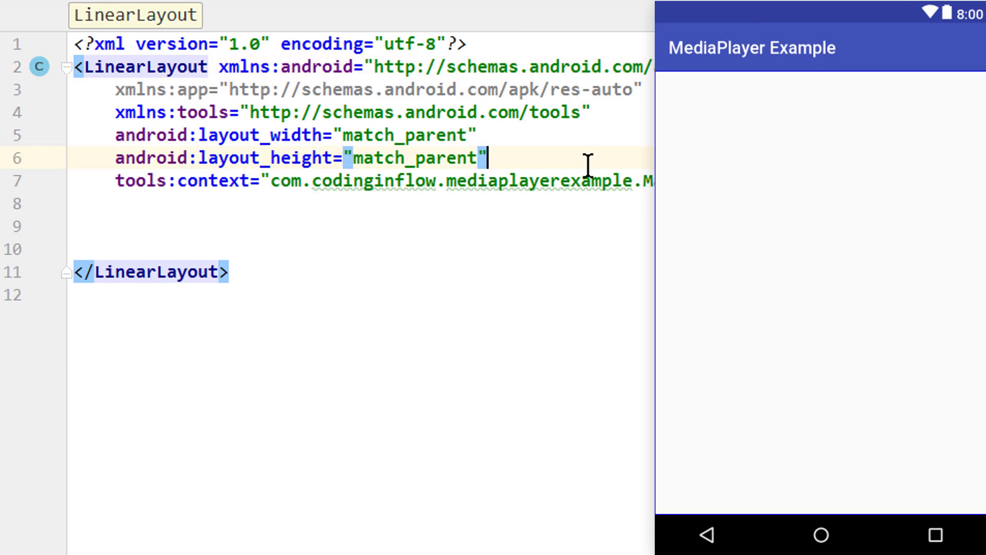
{"action": "type", "text": "android:orientation=\""}
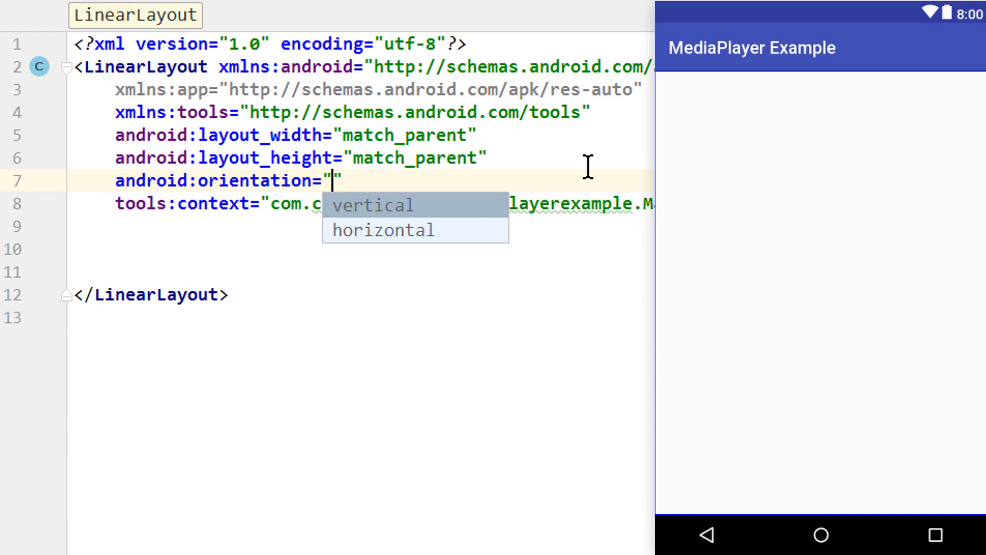
{"action": "left_click", "coordinate": [373, 204]}
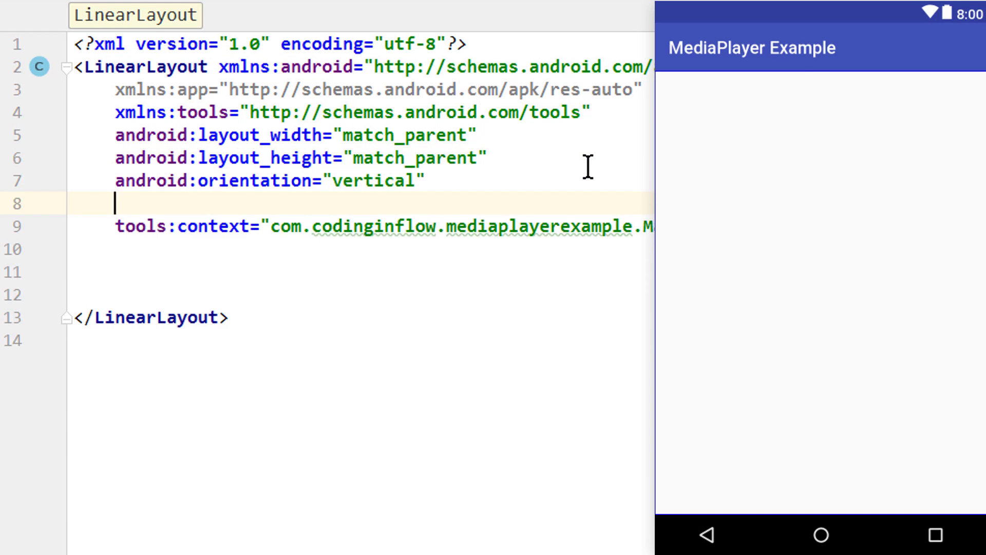
{"action": "type", "text": "android:gravity=\"ce"}
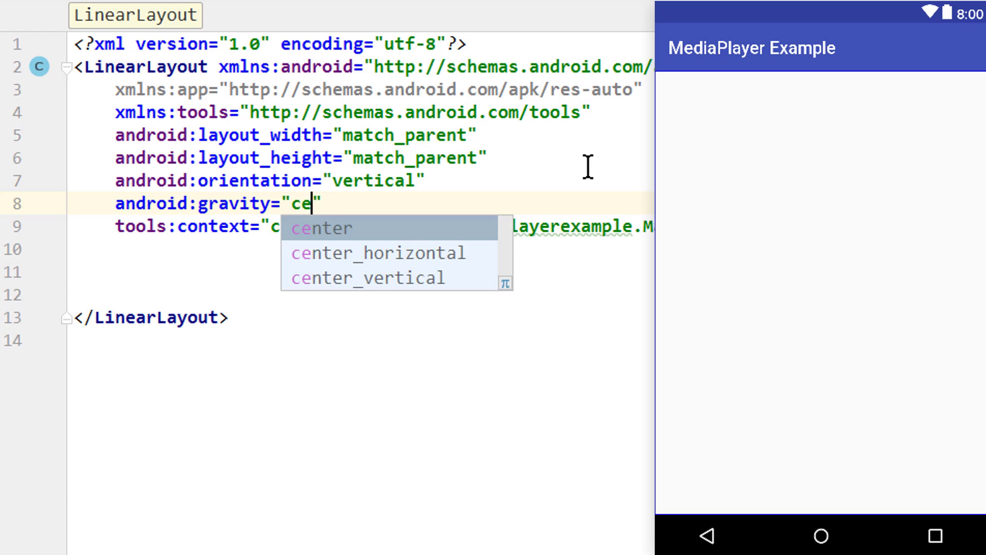
{"action": "left_click", "coordinate": [322, 228]}
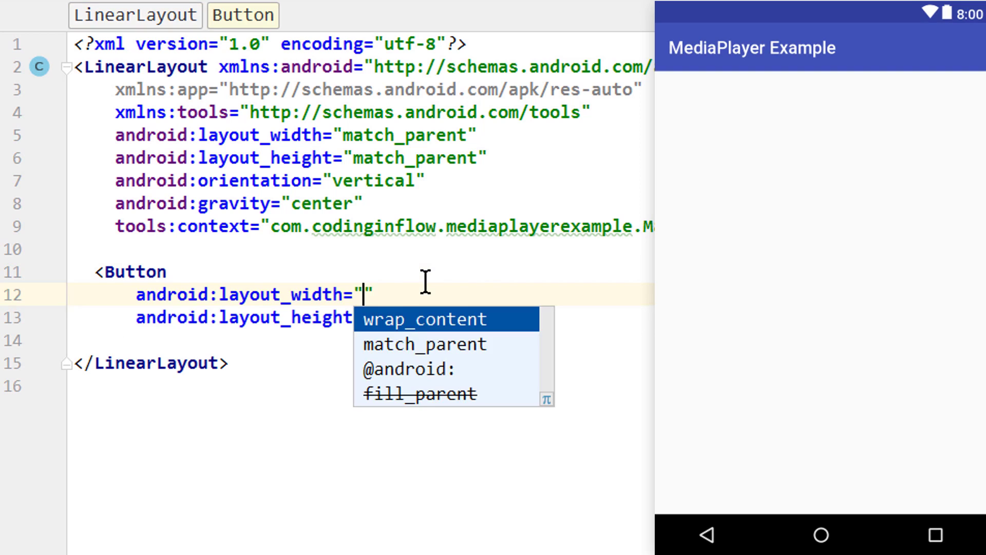
Give the Button wrap_content size, text 'Play' and onClick 'play'.
{"action": "left_click", "coordinate": [424, 318]}
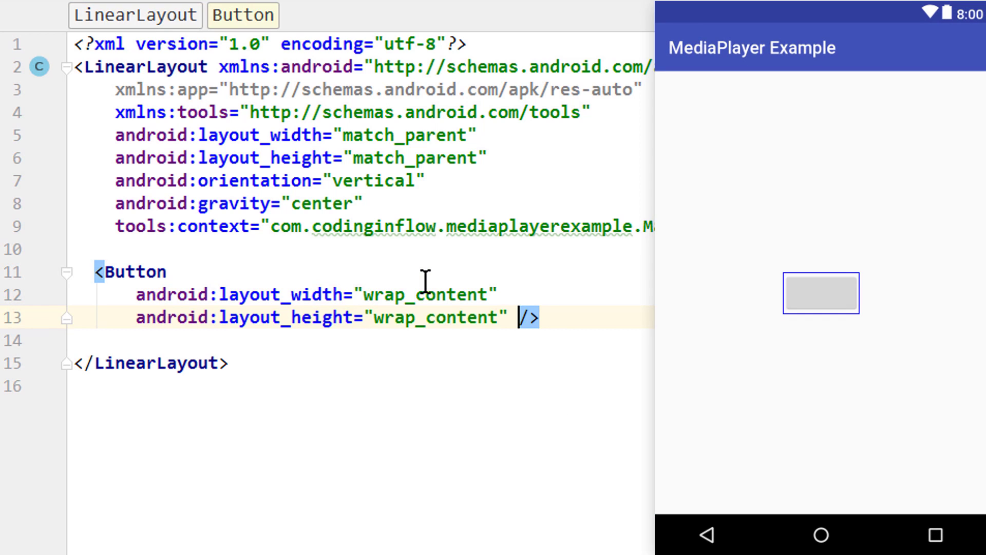
{"action": "type", "text": "android:text=\"\"/>"}
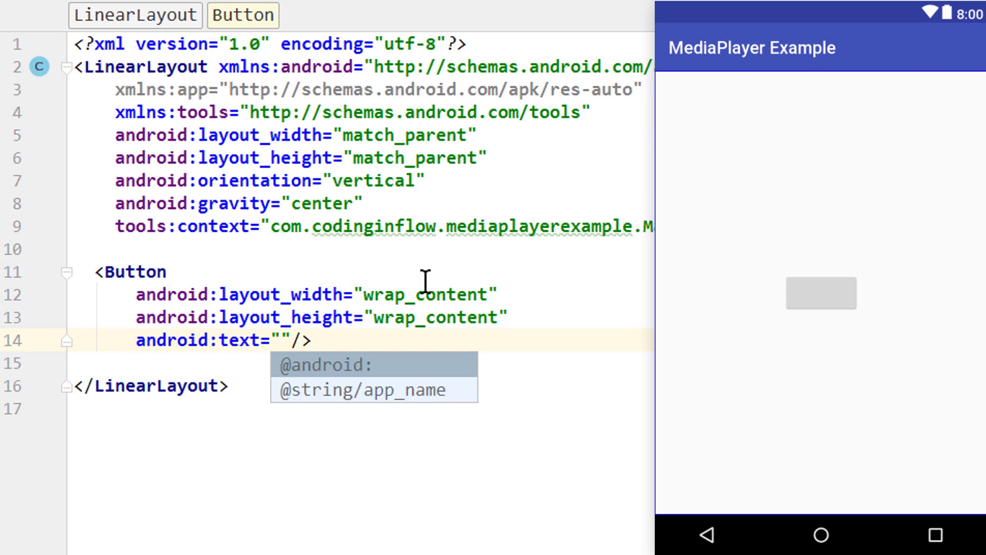
{"action": "type", "text": "Play"}
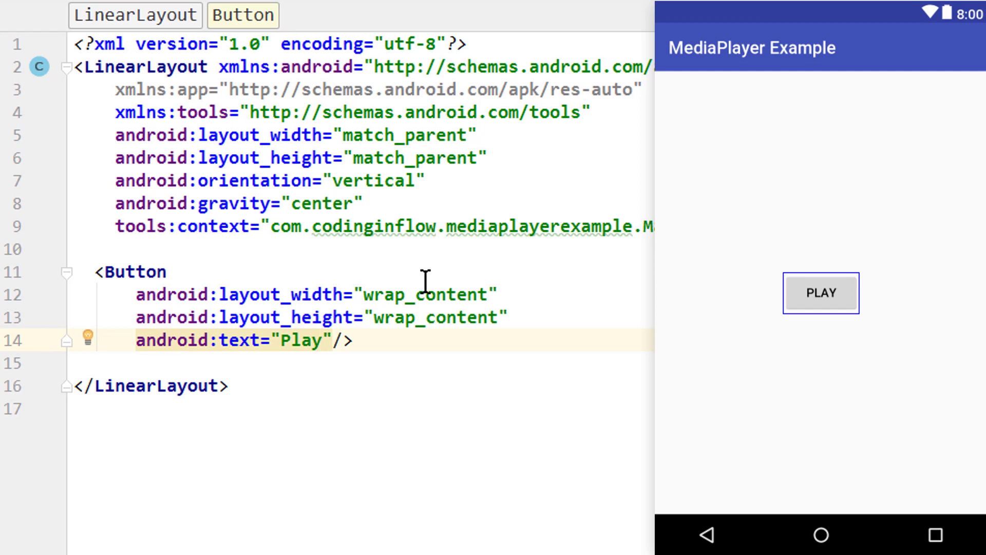
{"action": "key", "text": "Enter"}
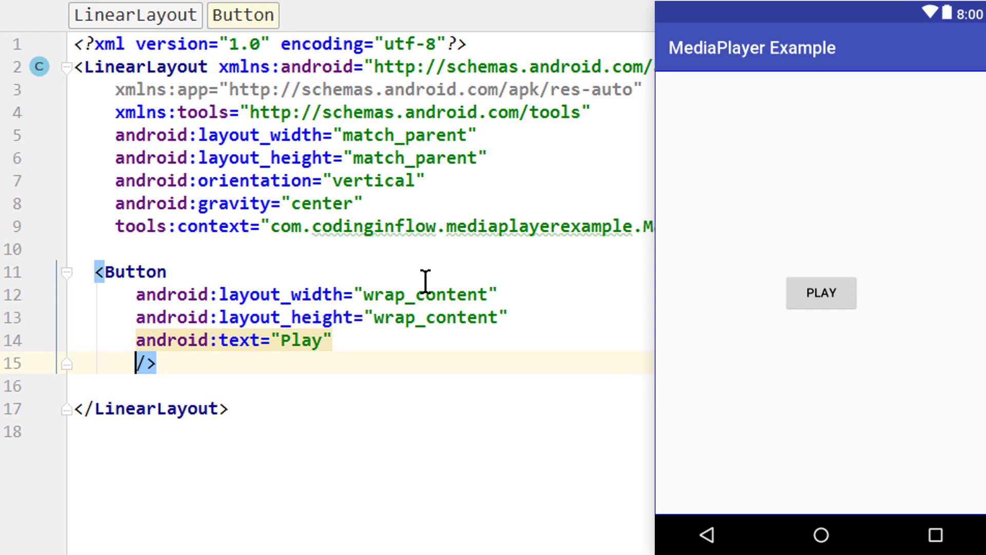
{"action": "type", "text": "android:onClick=\""}
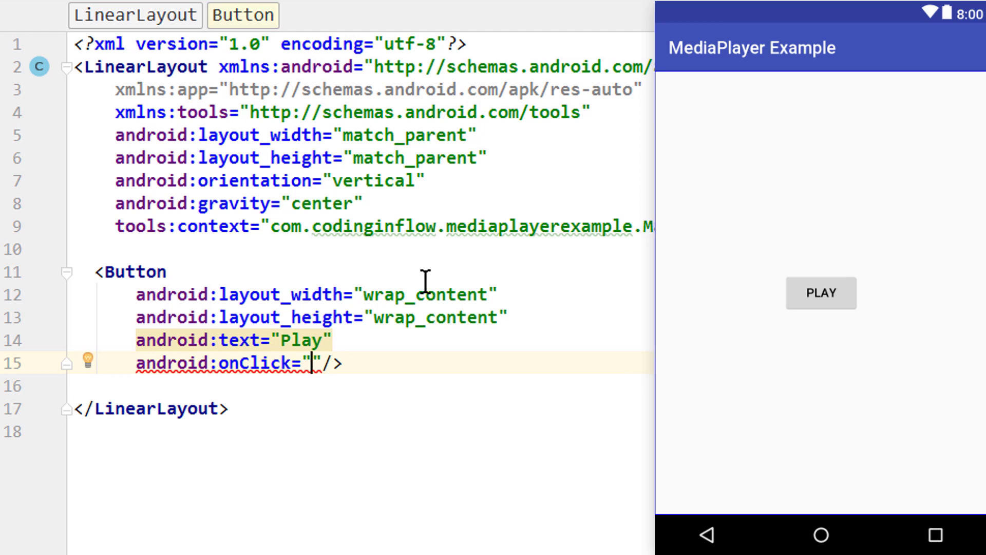
{"action": "type", "text": "play"}
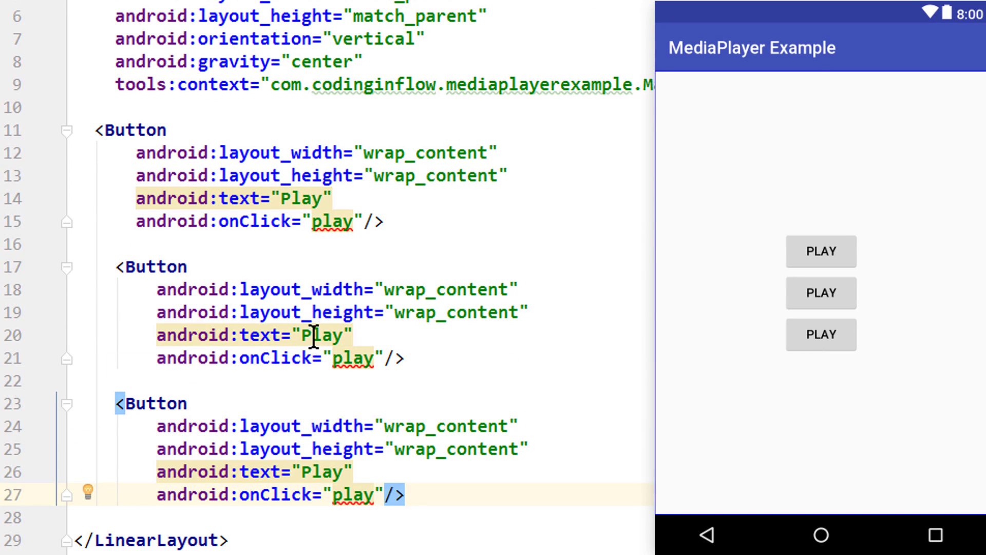
Relabel the second and third buttons 'Pause' and 'Stop' with pause and stop handlers.
{"action": "type", "text": "Pause"}
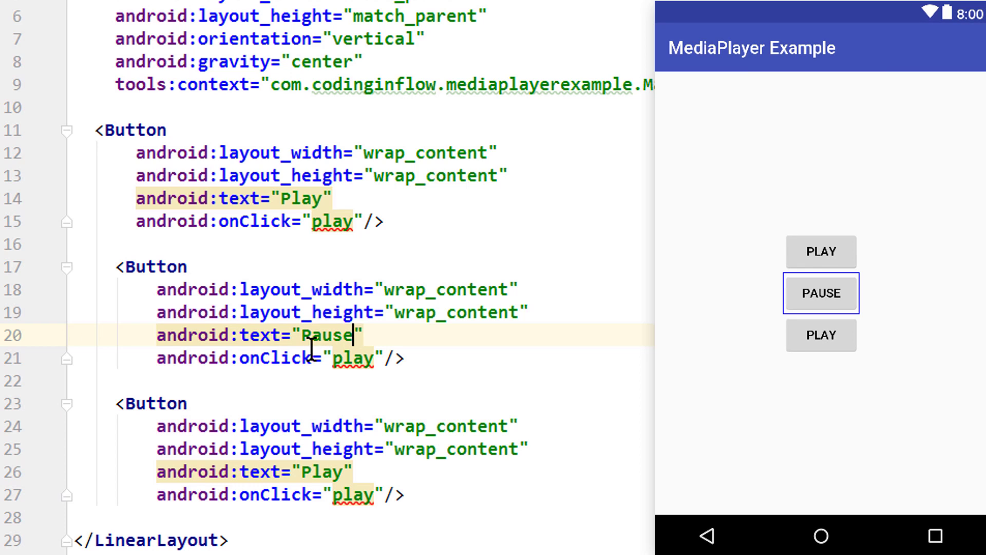
{"action": "double_click", "coordinate": [355, 358]}
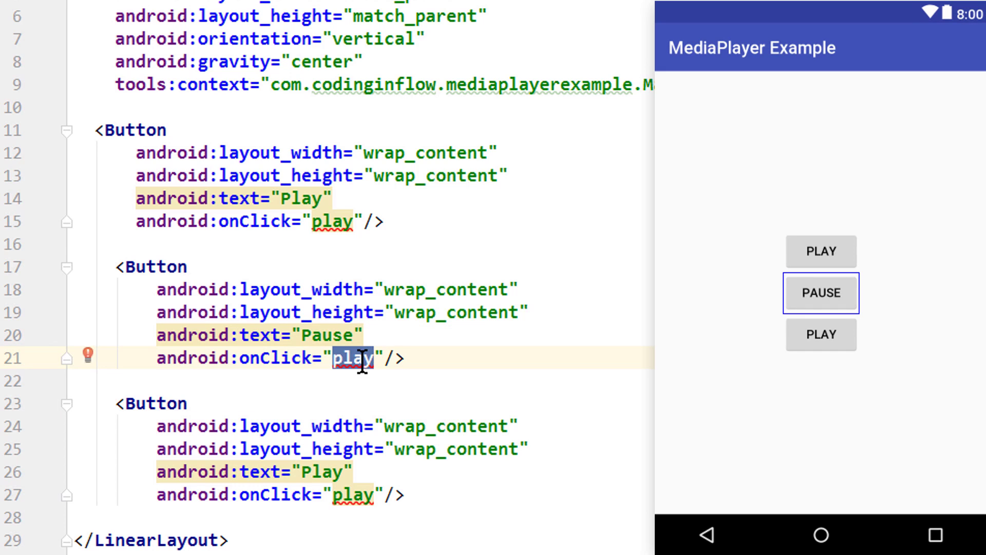
{"action": "type", "text": "pause"}
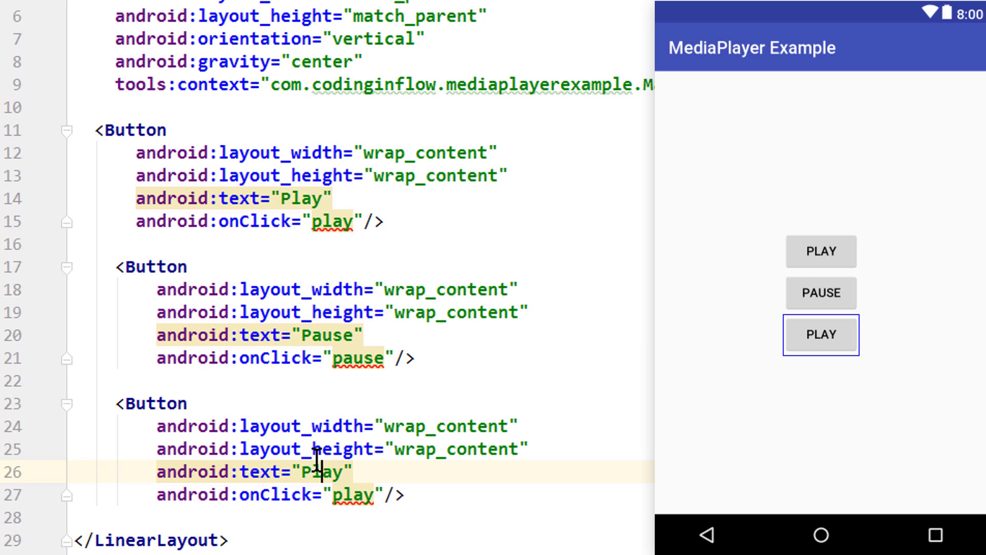
{"action": "type", "text": "Stop"}
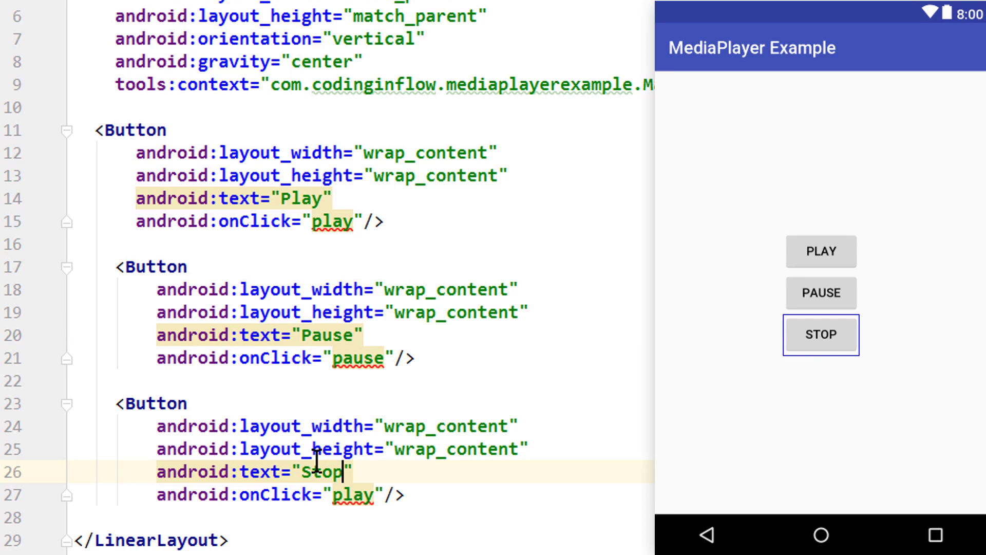
{"action": "type", "text": "sto"}
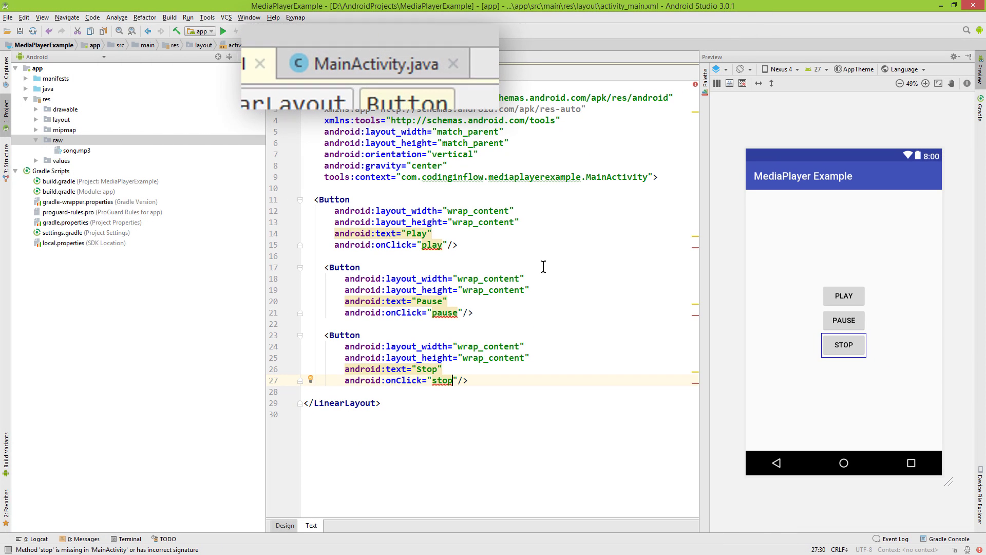
{"action": "mouse_move", "coordinate": [393, 88]}
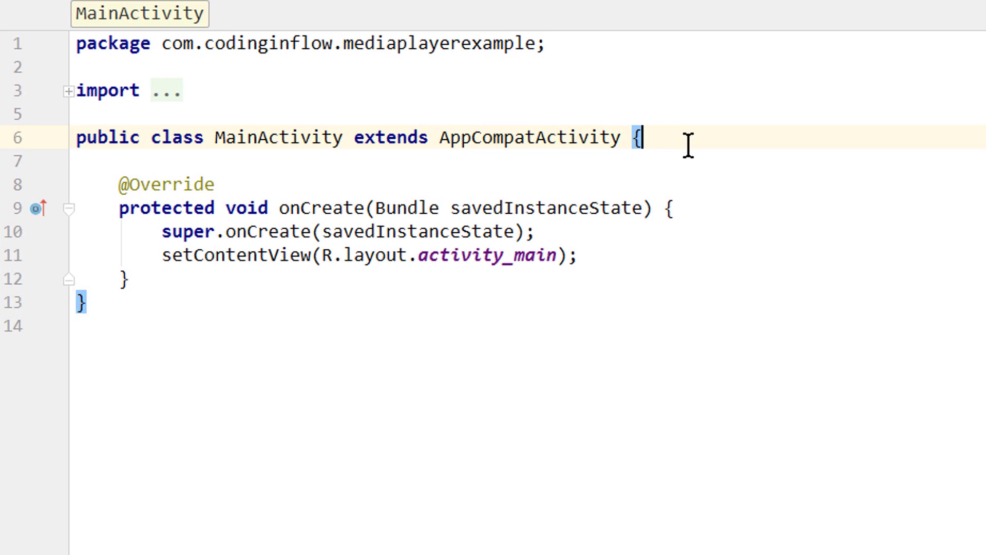
Declare a 'MediaPlayer player;' field in MainActivity above onCreate.
{"action": "key", "text": "enter"}
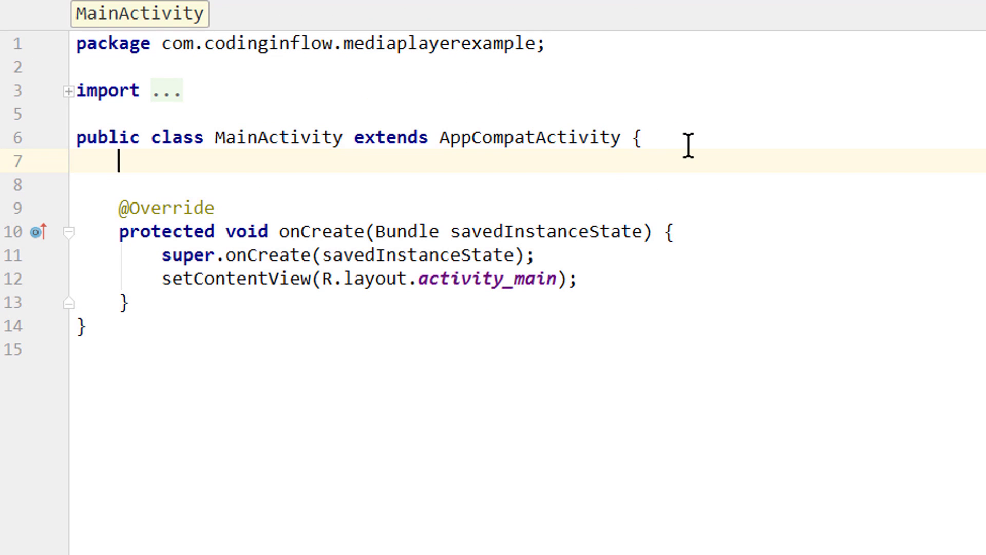
{"action": "type", "text": "Medi"}
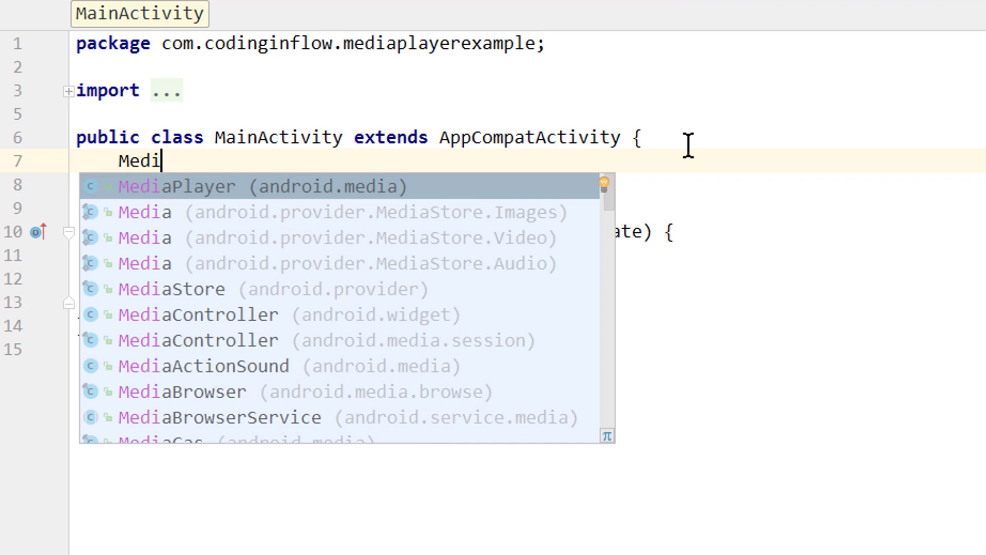
{"action": "left_click", "coordinate": [175, 185]}
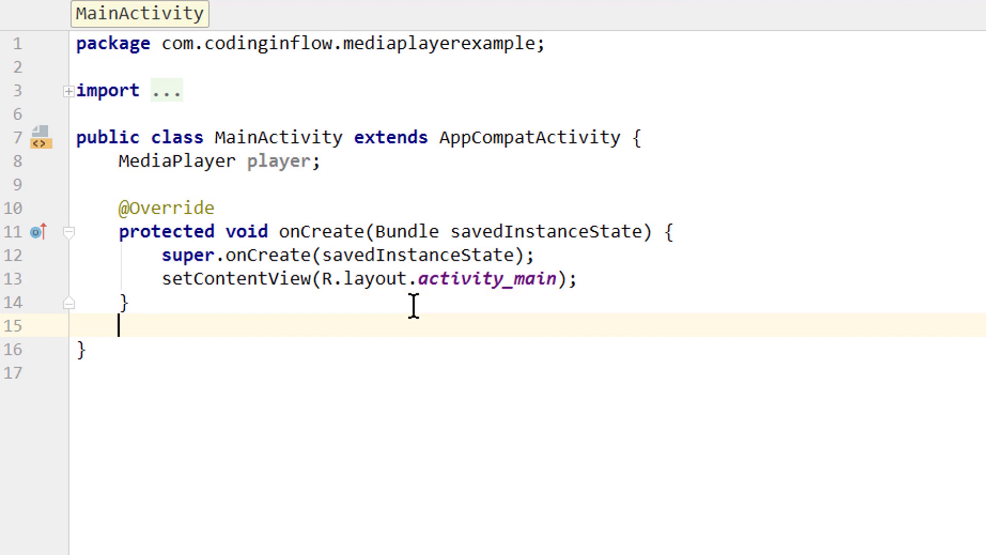
{"action": "key", "text": "enter"}
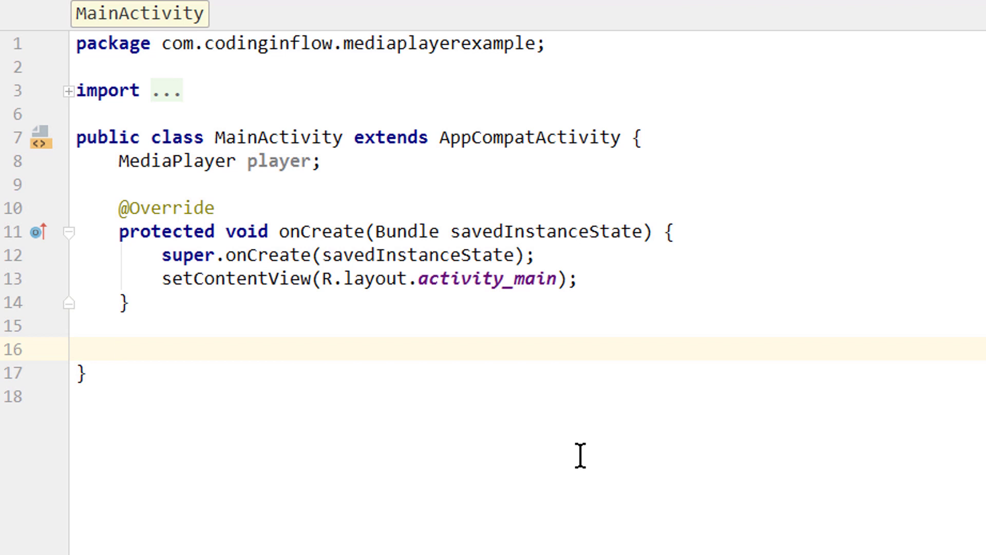
Write the empty public void play(View v) method stub.
{"action": "type", "text": "public void"}
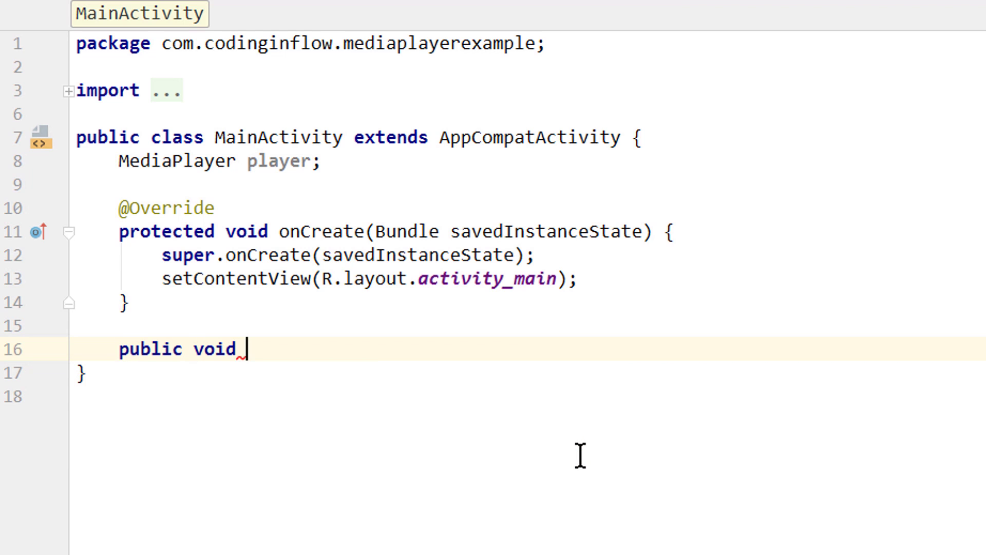
{"action": "type", "text": "play("}
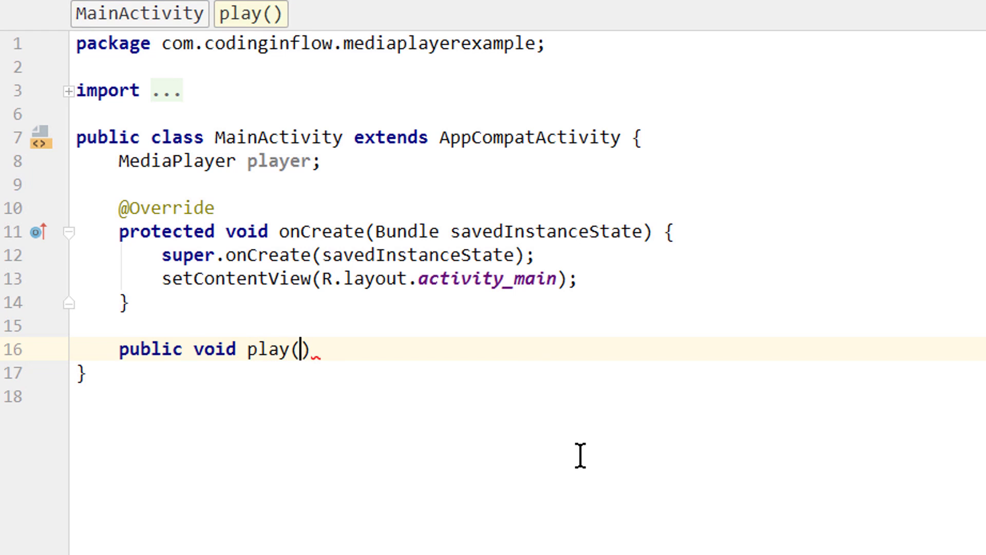
{"action": "type", "text": "View v"}
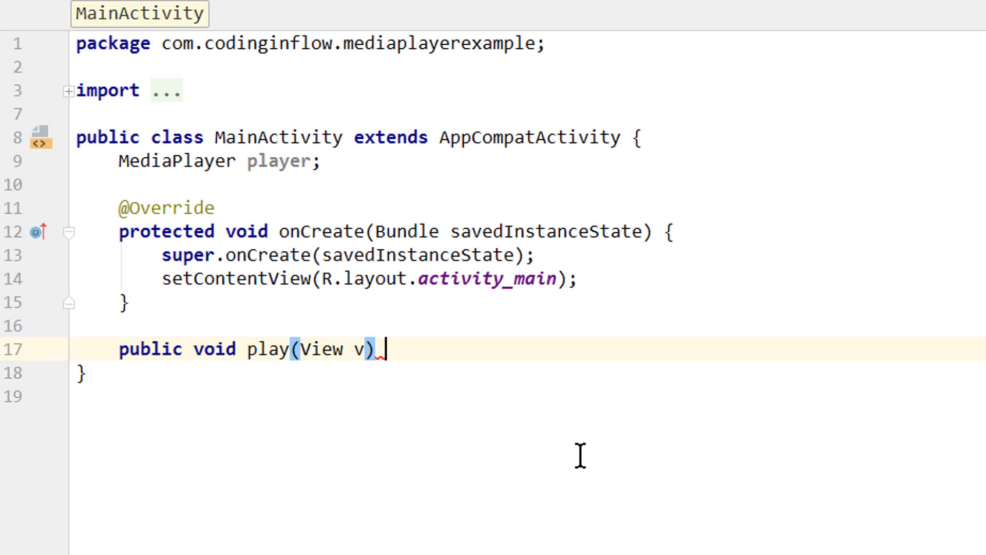
{"action": "type", "text": "{"}
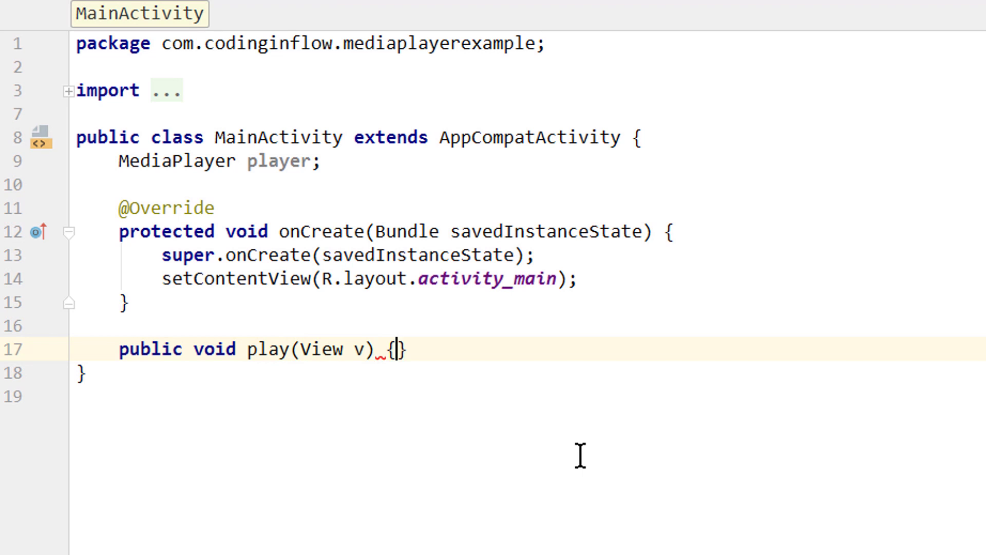
{"action": "key", "text": "Enter"}
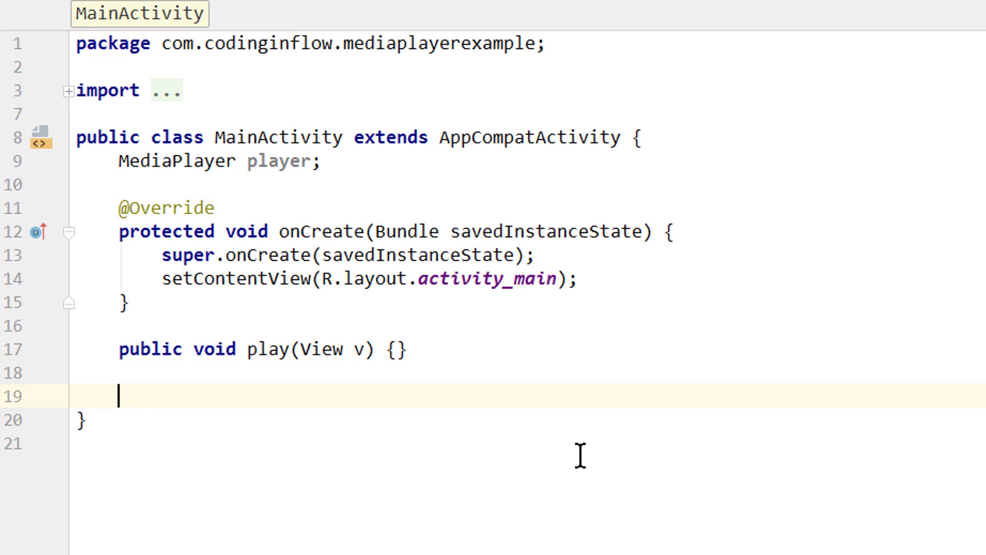
Add empty pause(View v) and stop(View v) method stubs.
{"action": "type", "text": "public"}
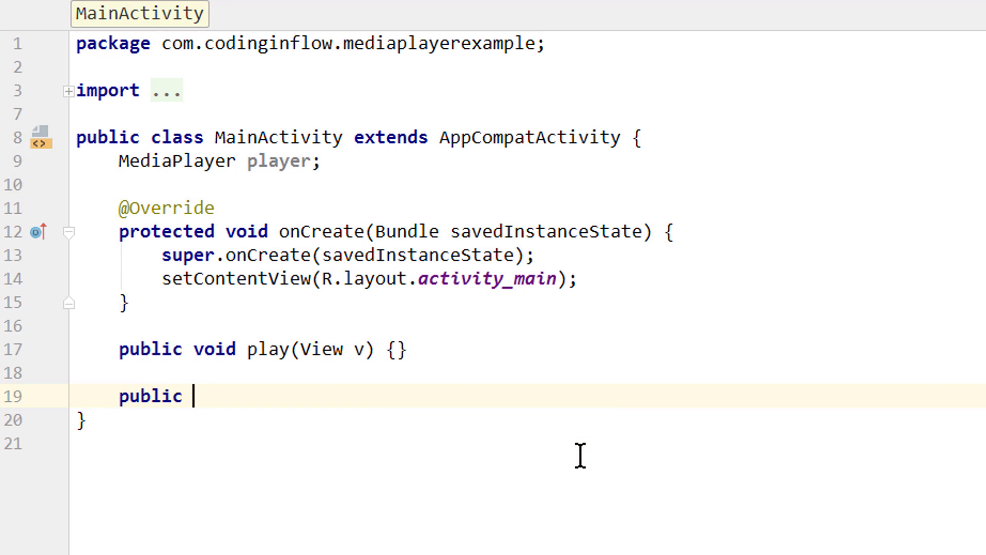
{"action": "type", "text": "void paus"}
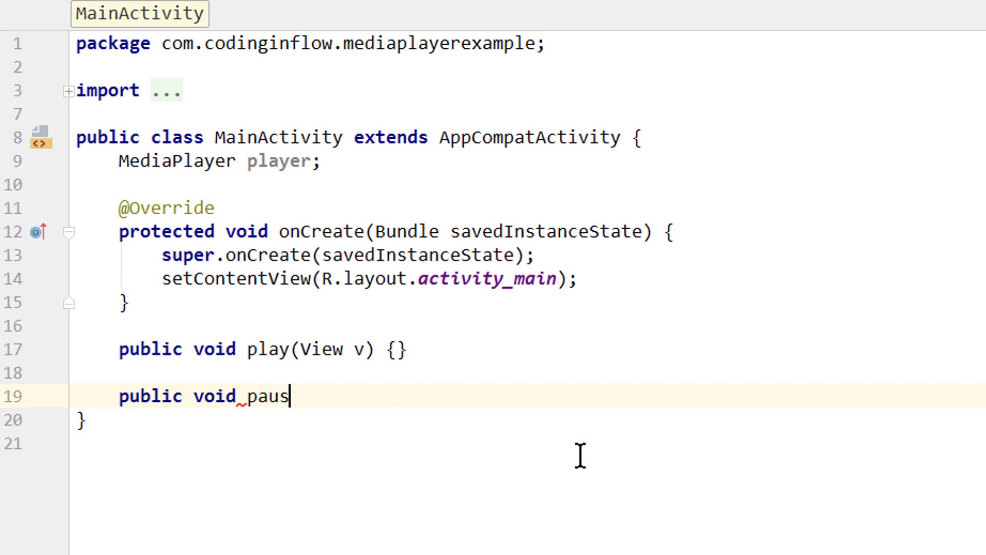
{"action": "type", "text": "e(View v) {"}
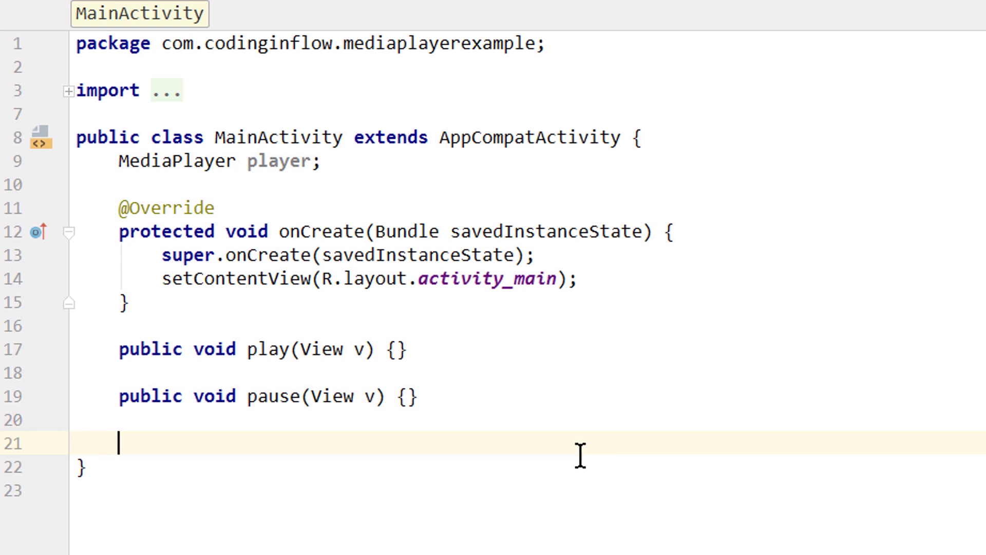
{"action": "type", "text": "public void"}
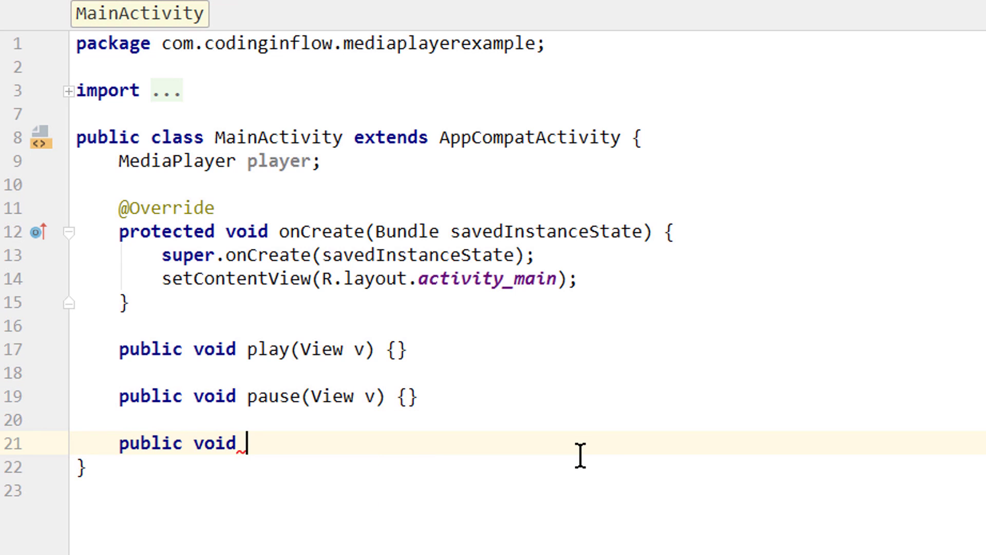
{"action": "type", "text": "stop"}
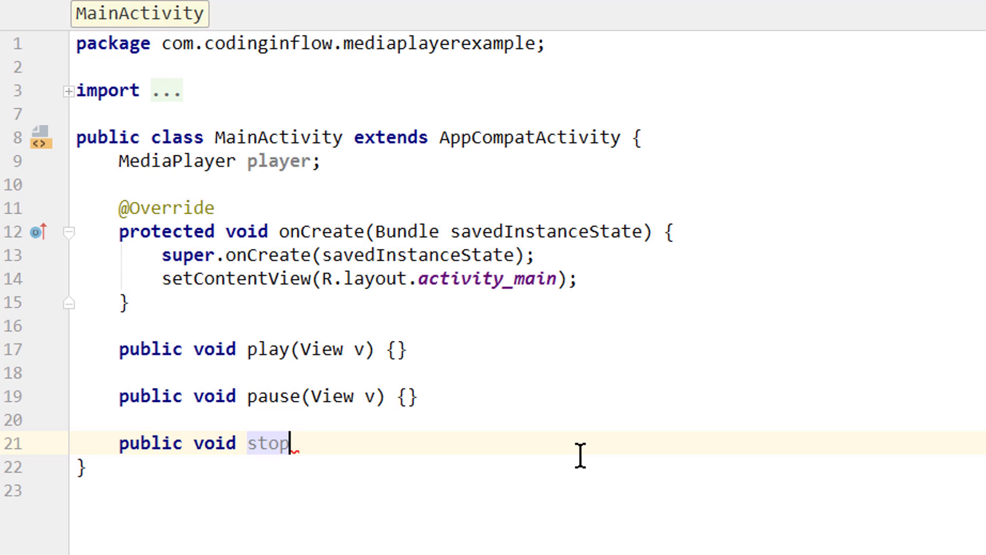
{"action": "type", "text": "(View v)"}
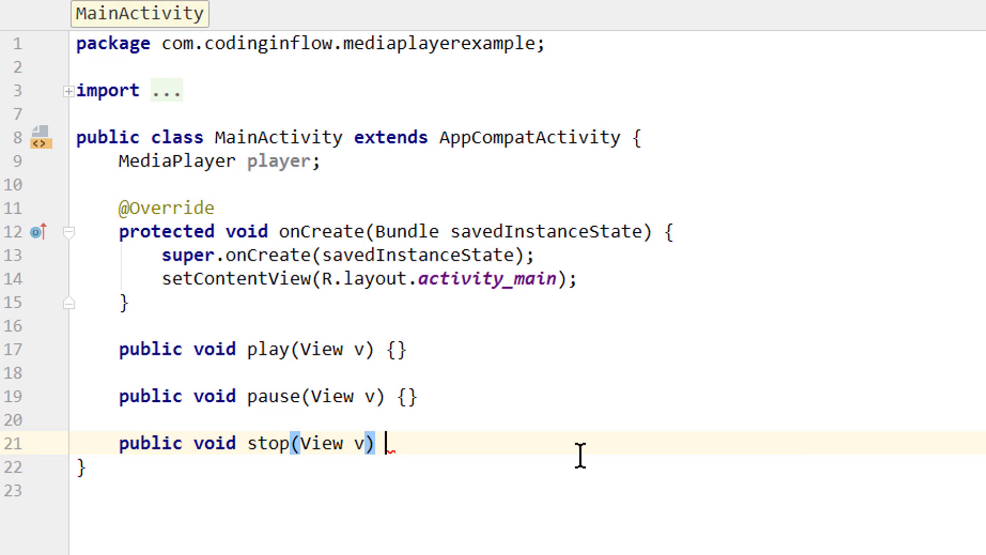
{"action": "type", "text": "{}"}
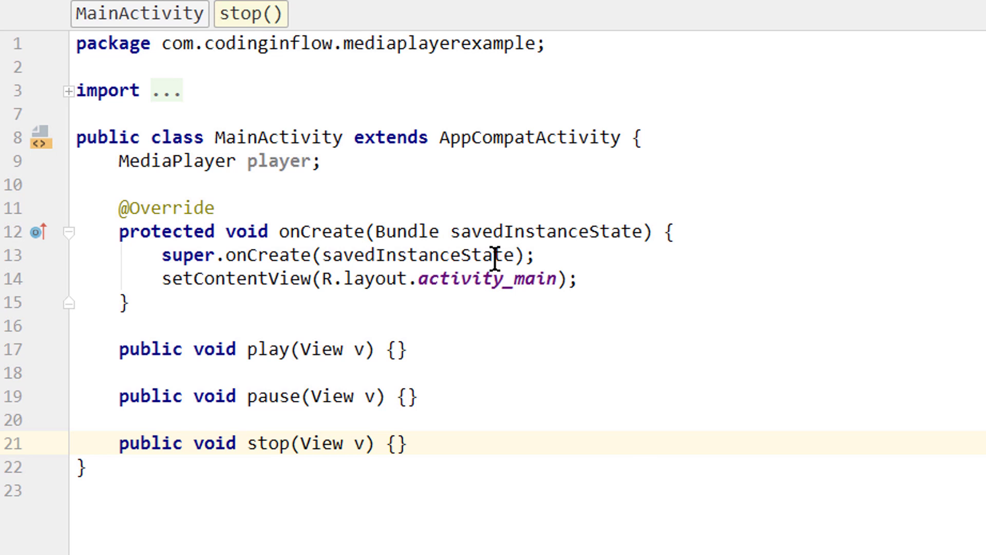
Place the cursor inside play()'s empty braces to expand its body.
{"action": "left_click", "coordinate": [320, 231]}
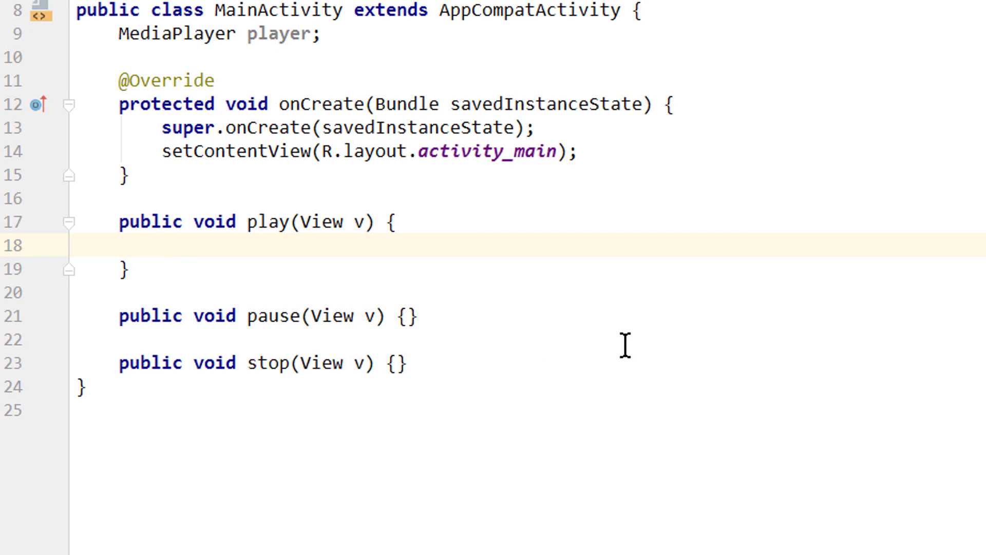
Add if (player == null) creating player with MediaPlayer.create from R.raw.song.
{"action": "type", "text": "if (player)"}
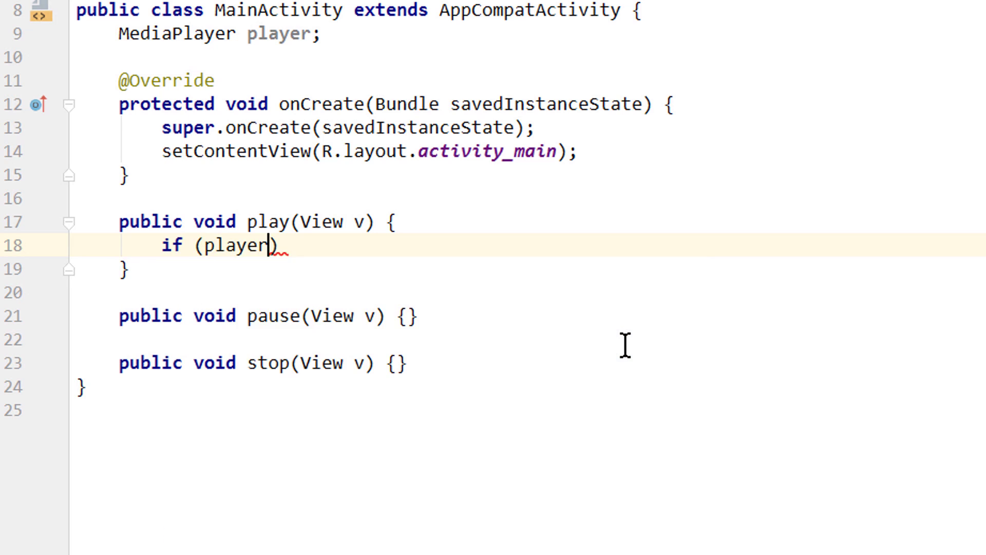
{"action": "type", "text": "== nu"}
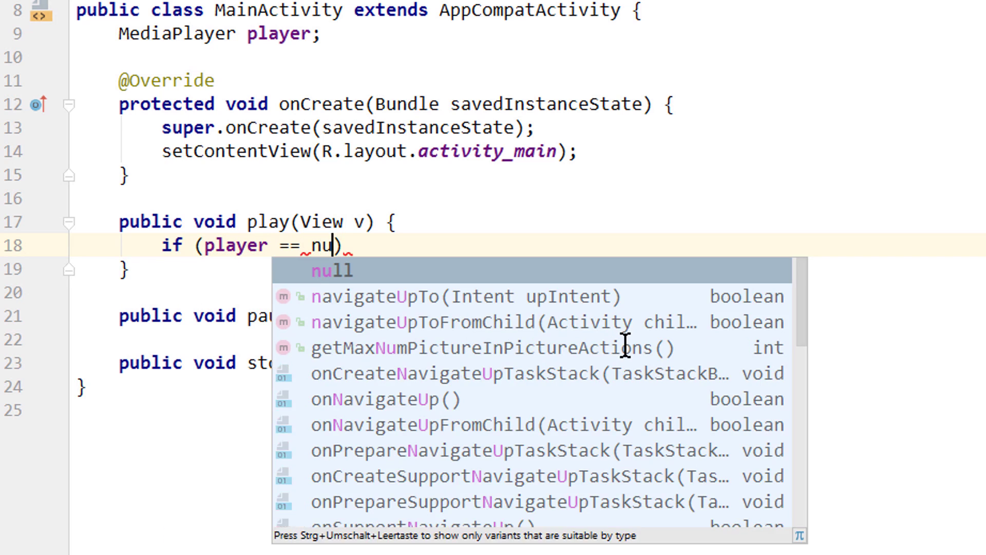
{"action": "key", "text": "Enter"}
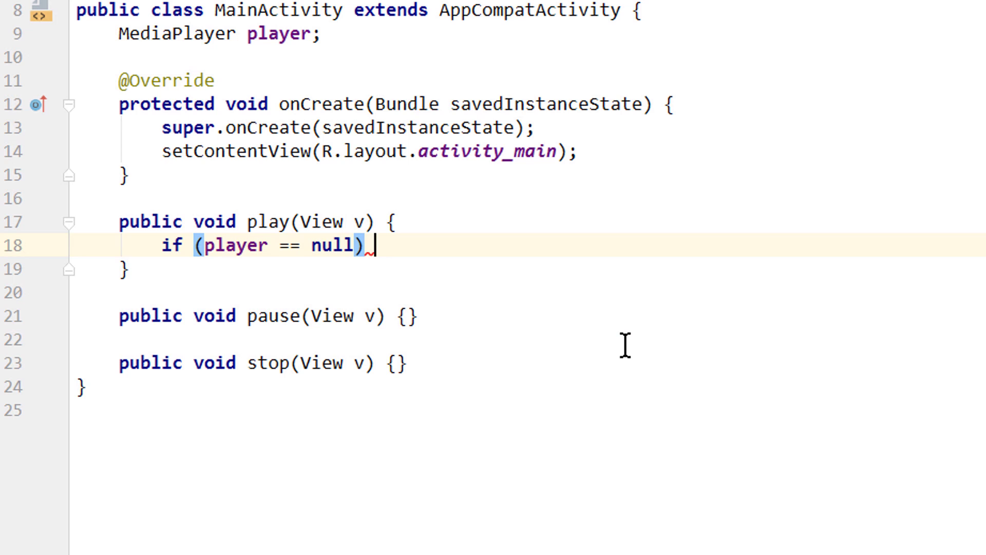
{"action": "type", "text": "{"}
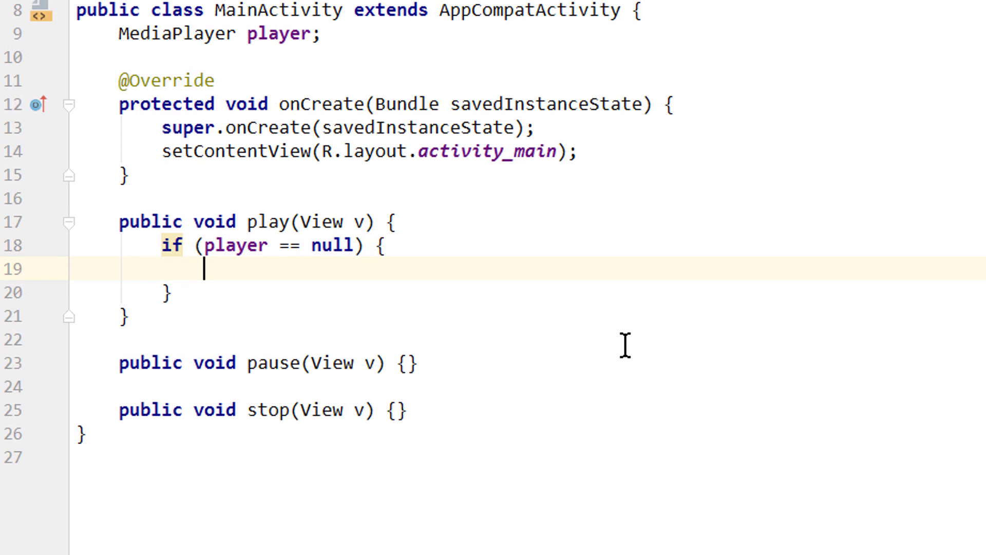
{"action": "type", "text": "player ="}
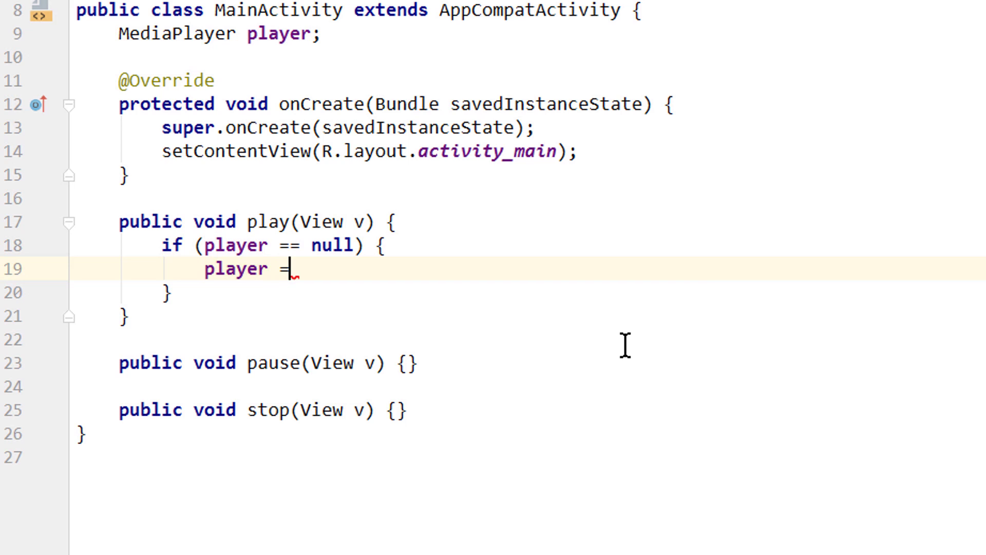
{"action": "type", "text": "Me"}
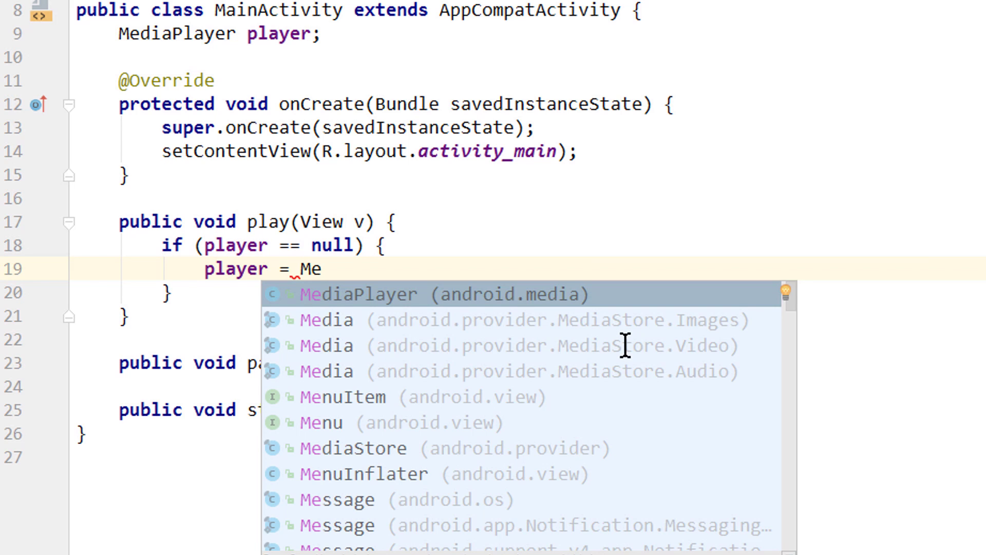
{"action": "left_click", "coordinate": [358, 294]}
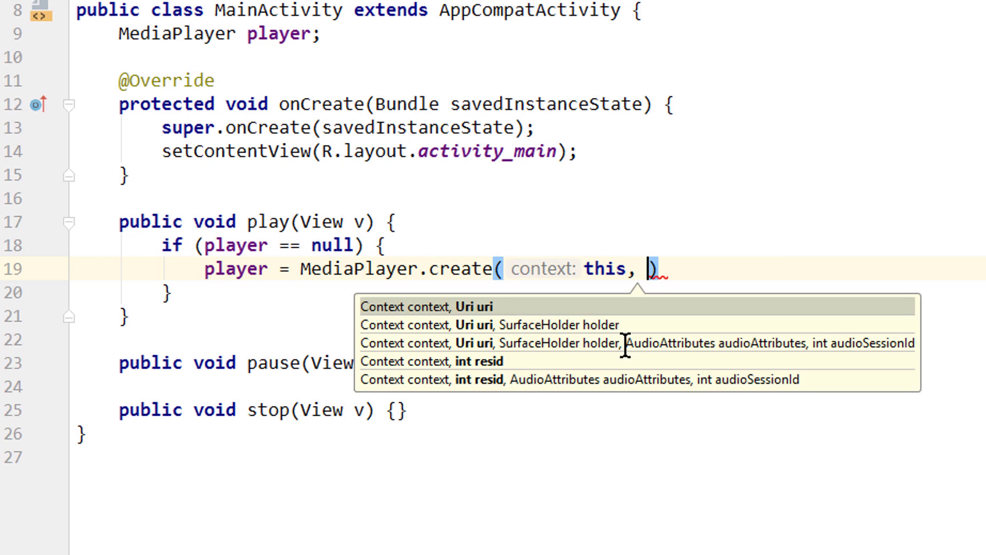
{"action": "type", "text": "R"}
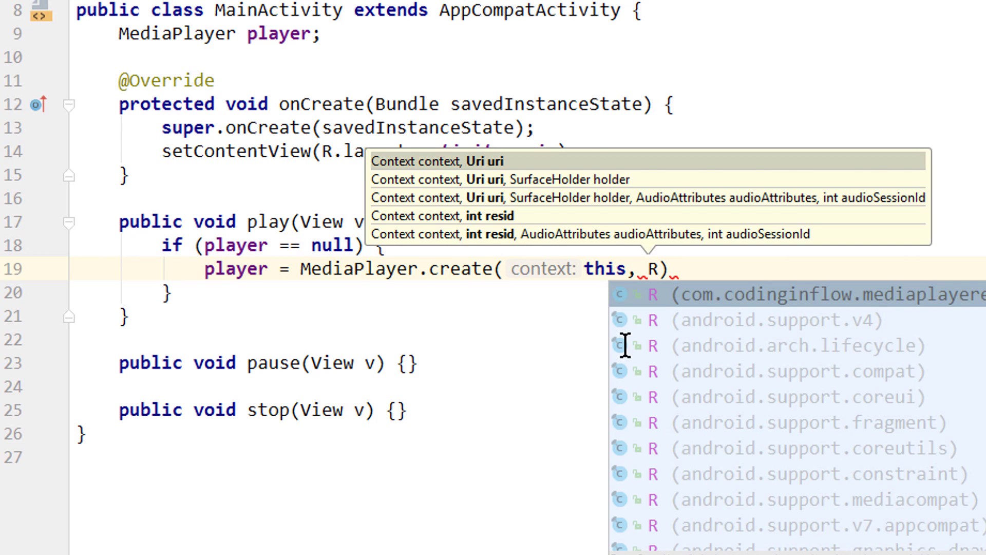
{"action": "type", "text": "raw."}
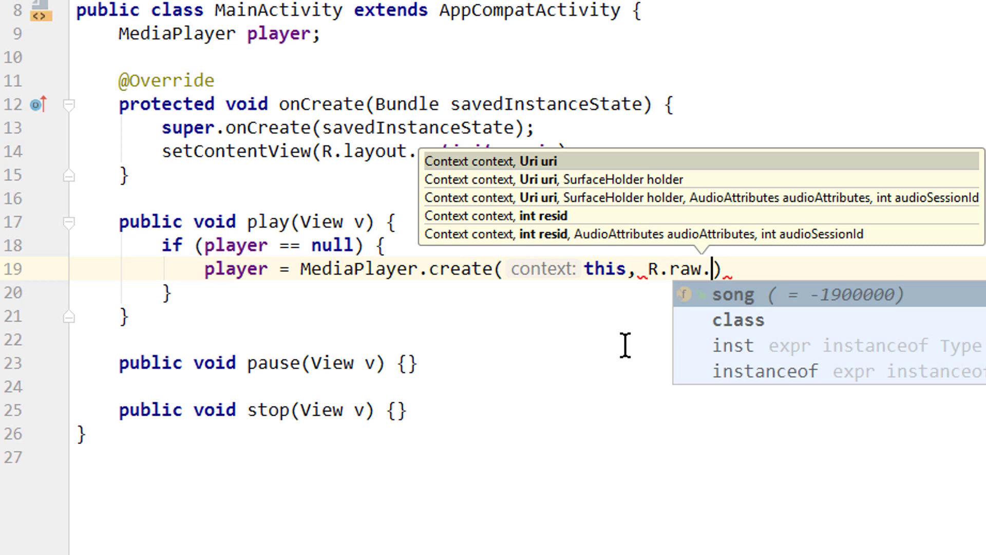
{"action": "left_click", "coordinate": [739, 294]}
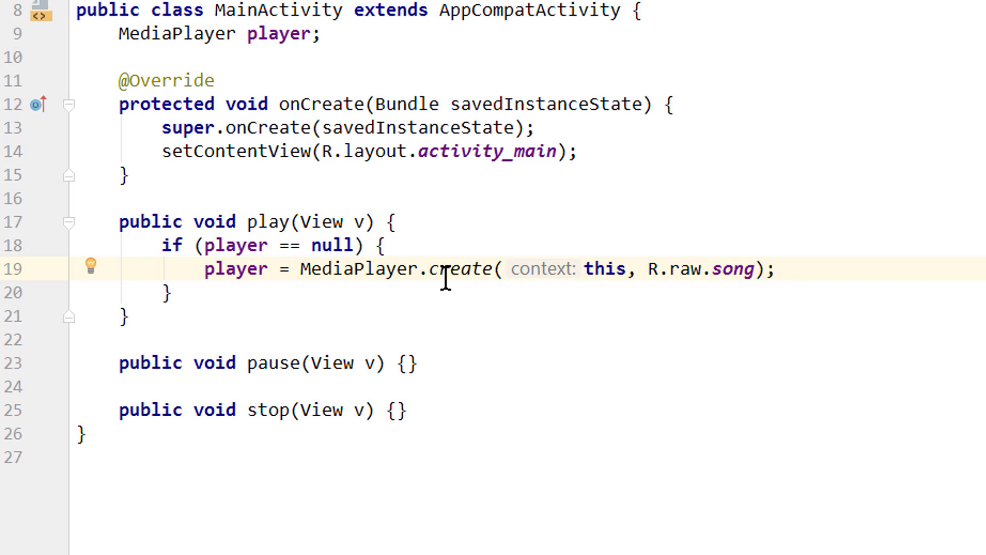
Call player.start(); after the null-check block.
{"action": "double_click", "coordinate": [461, 268]}
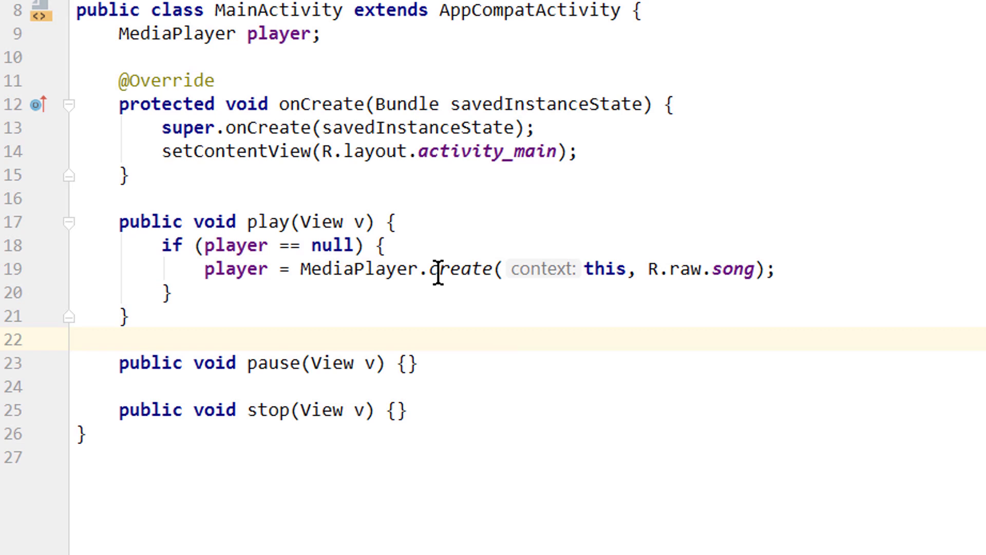
{"action": "double_click", "coordinate": [460, 269]}
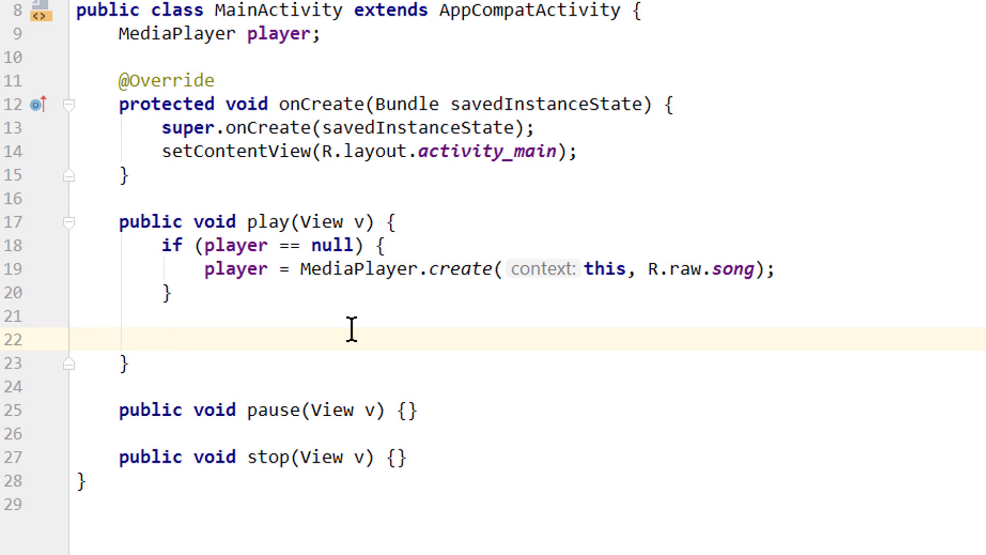
{"action": "type", "text": "player.start();"}
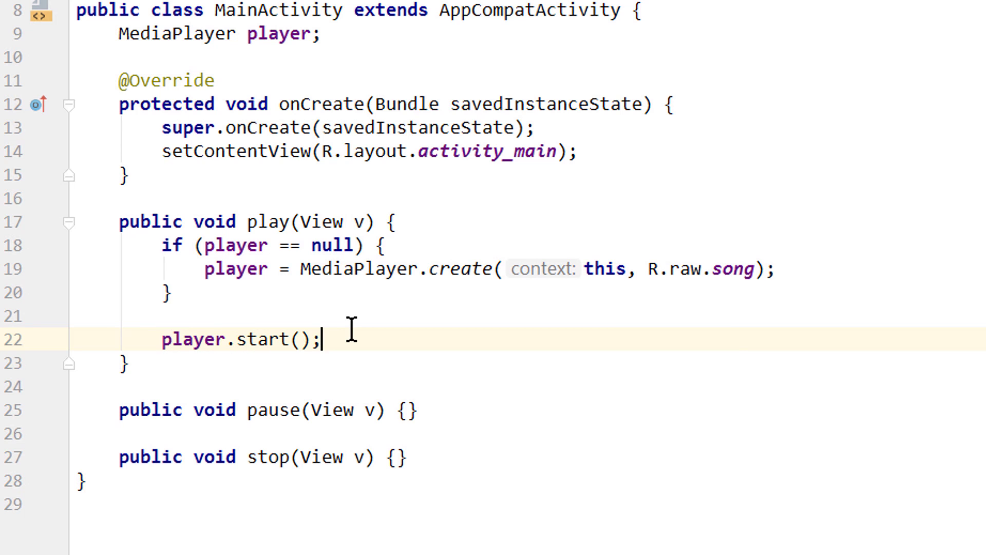
{"action": "mouse_move", "coordinate": [477, 220]}
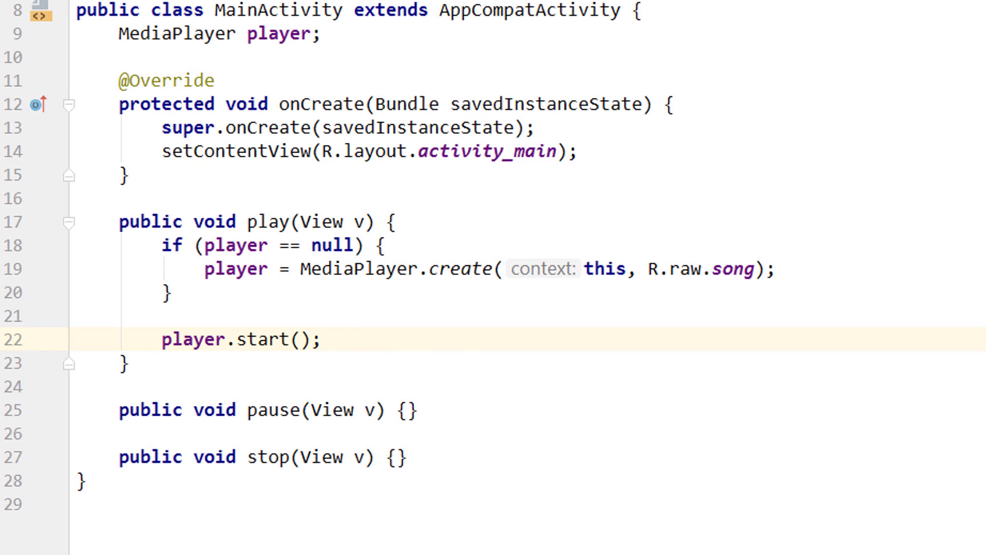
{"action": "mouse_move", "coordinate": [382, 230]}
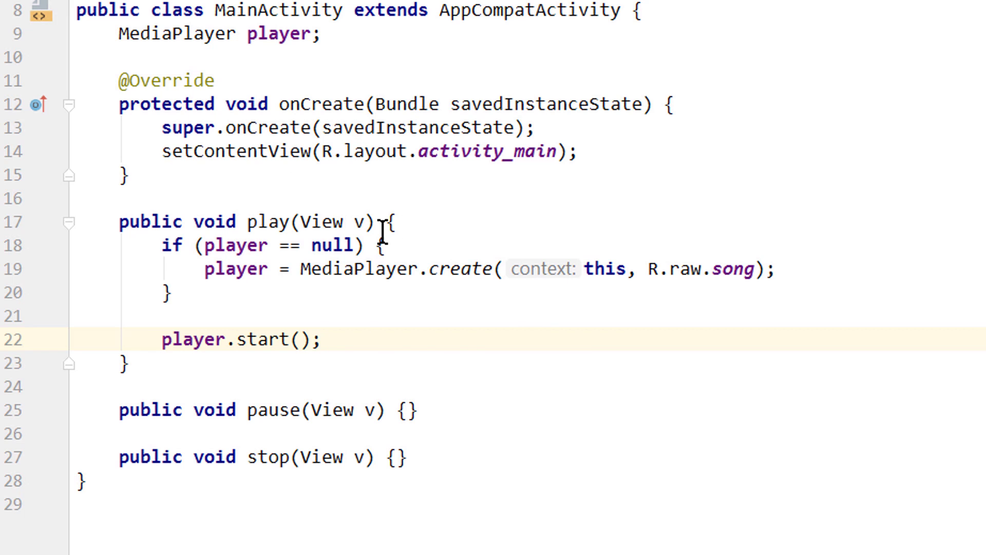
{"action": "mouse_move", "coordinate": [322, 365]}
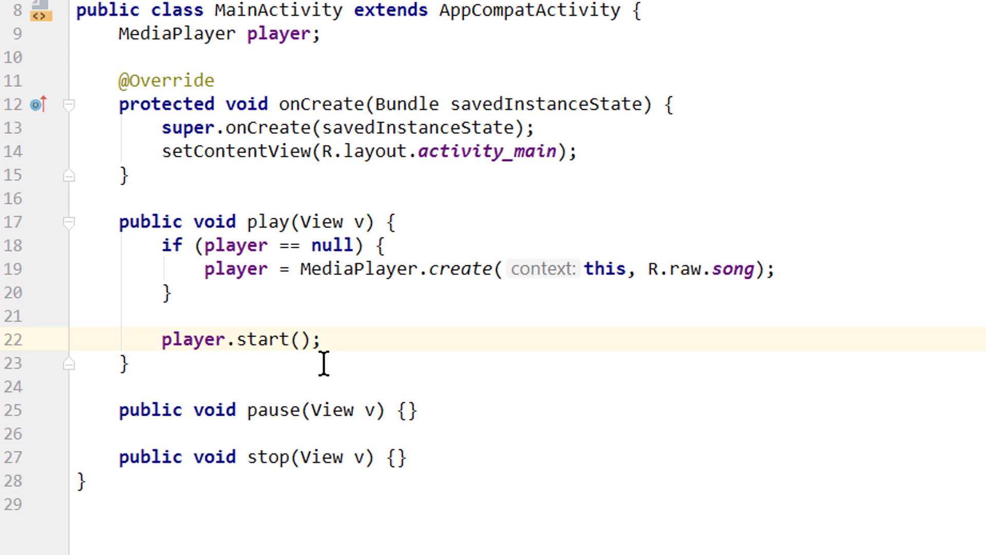
{"action": "mouse_move", "coordinate": [417, 410]}
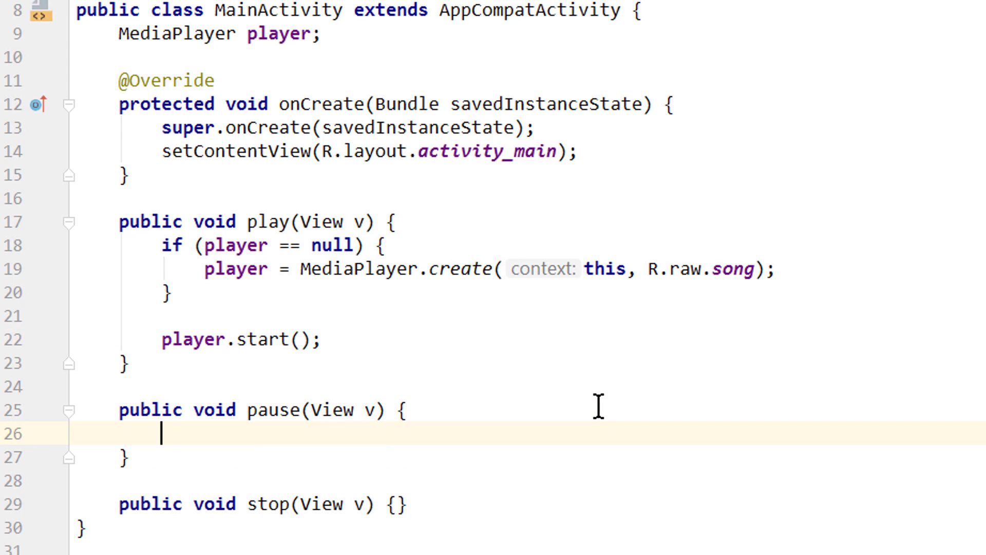
Wrap player.pause() in an if (player != null) check, and open up stop's body.
{"action": "type", "text": "if (player)"}
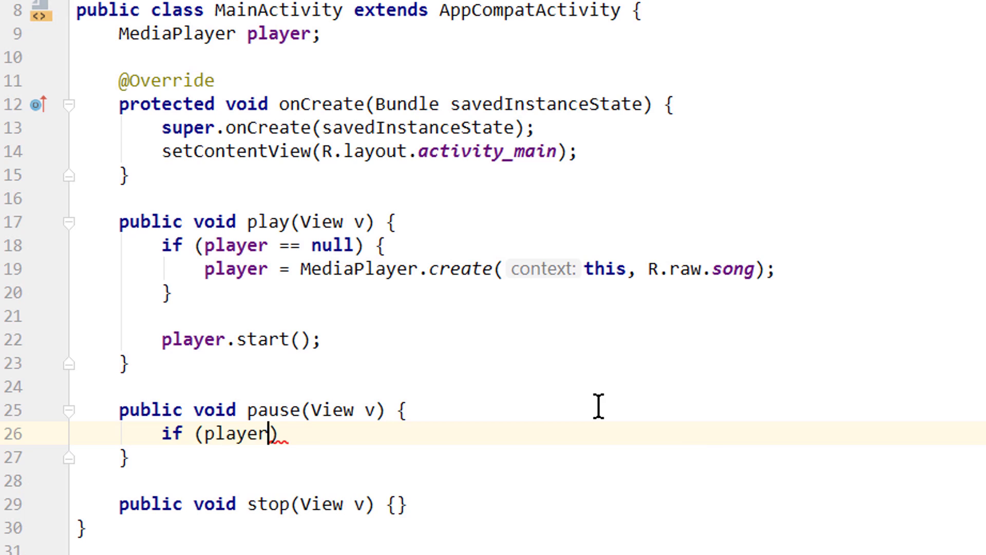
{"action": "type", "text": "!= null"}
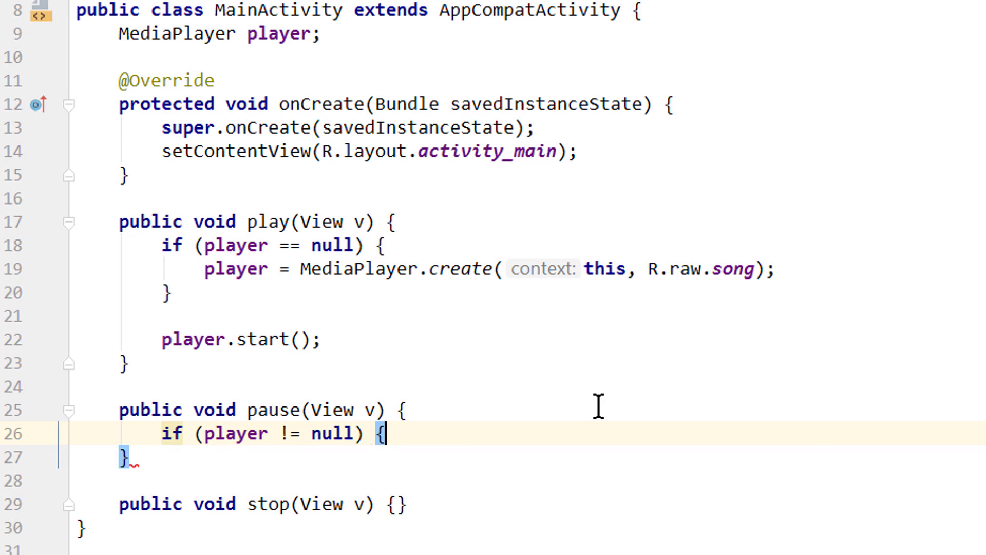
{"action": "type", "text": "player.pause();"}
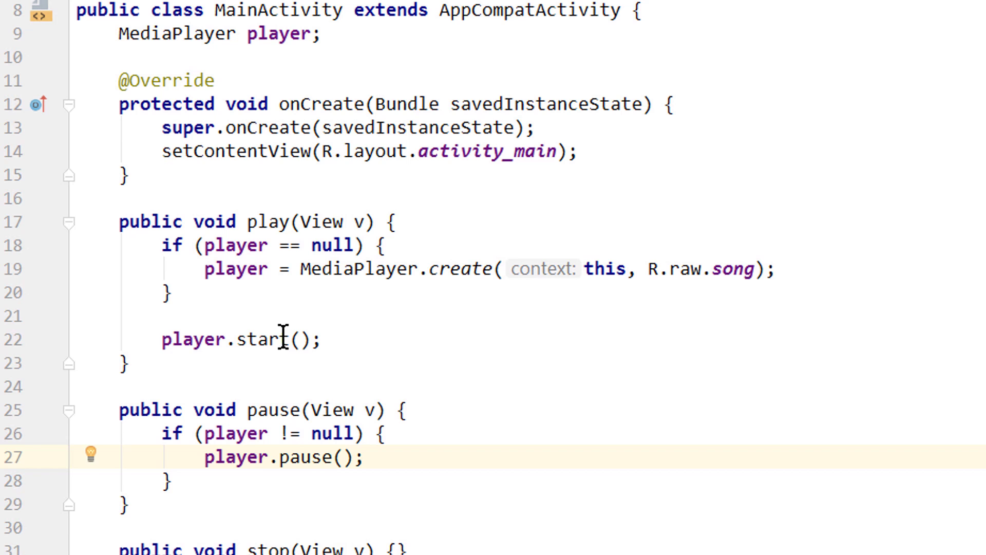
{"action": "double_click", "coordinate": [266, 339]}
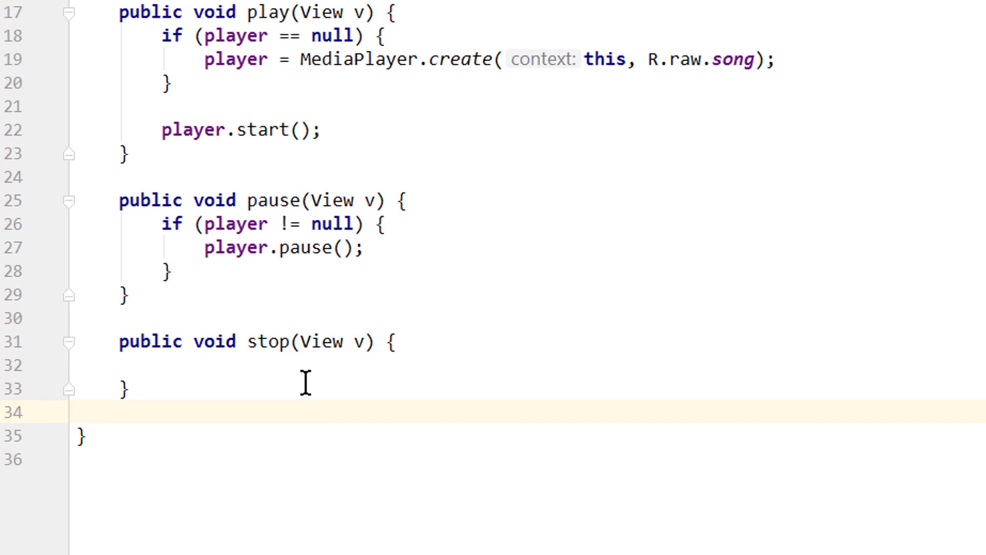
Below stop(), declare private void stopPlayer() with an if (player != null) check.
{"action": "key", "text": "enter"}
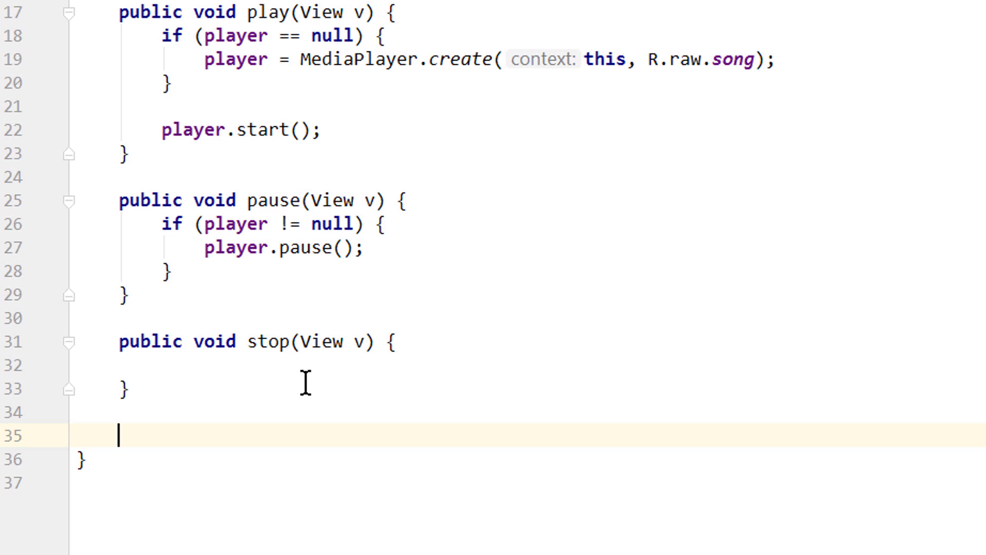
{"action": "type", "text": "private void stopP"}
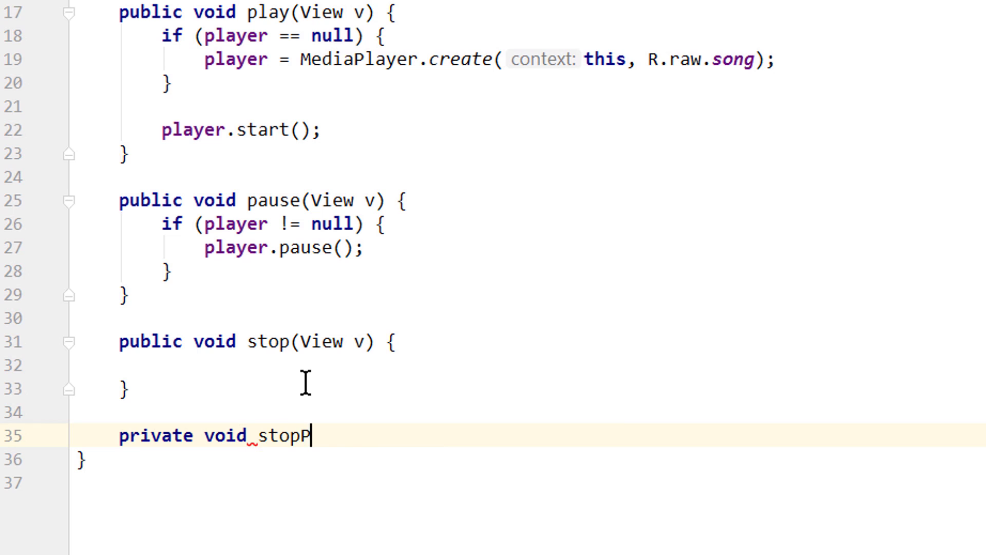
{"action": "type", "text": "layer() {"}
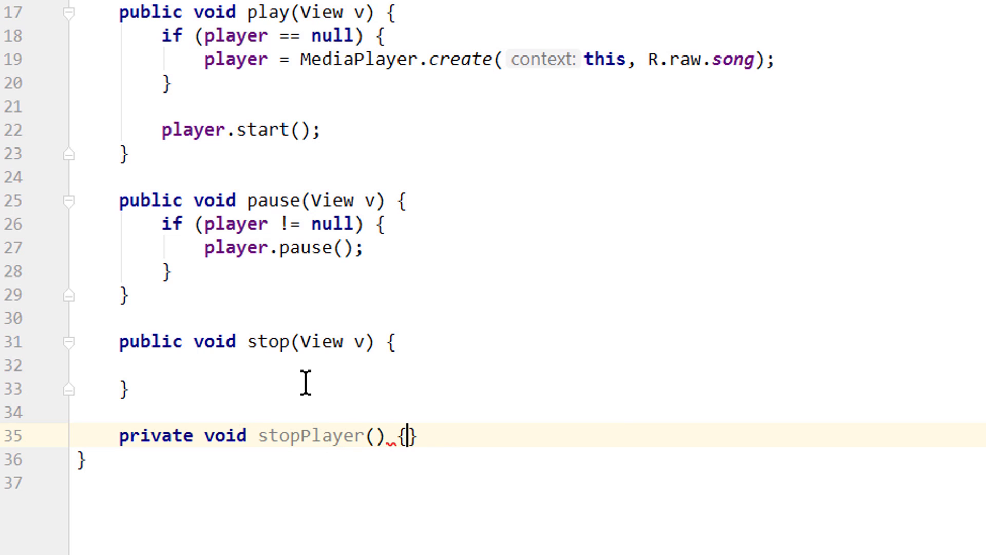
{"action": "type", "text": "if ("}
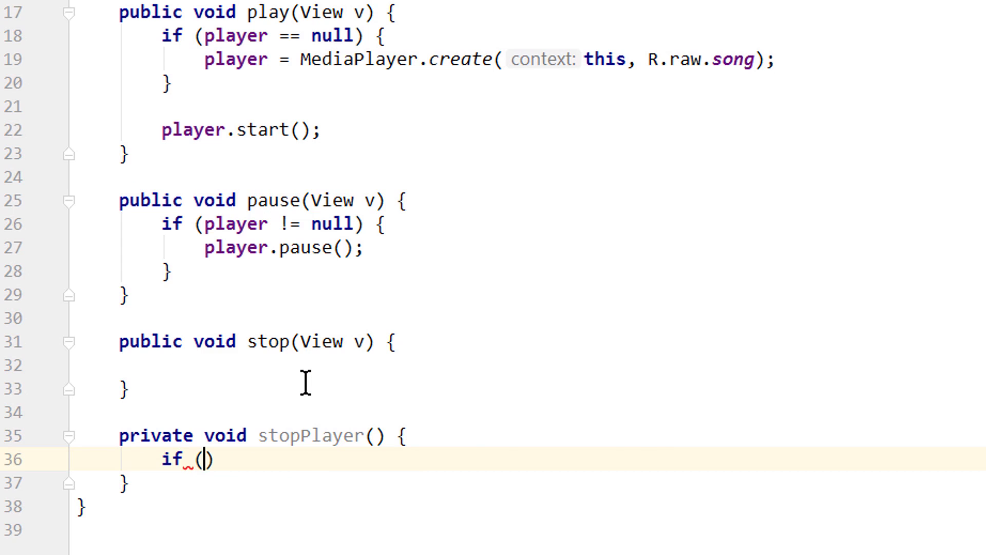
{"action": "type", "text": "player !="}
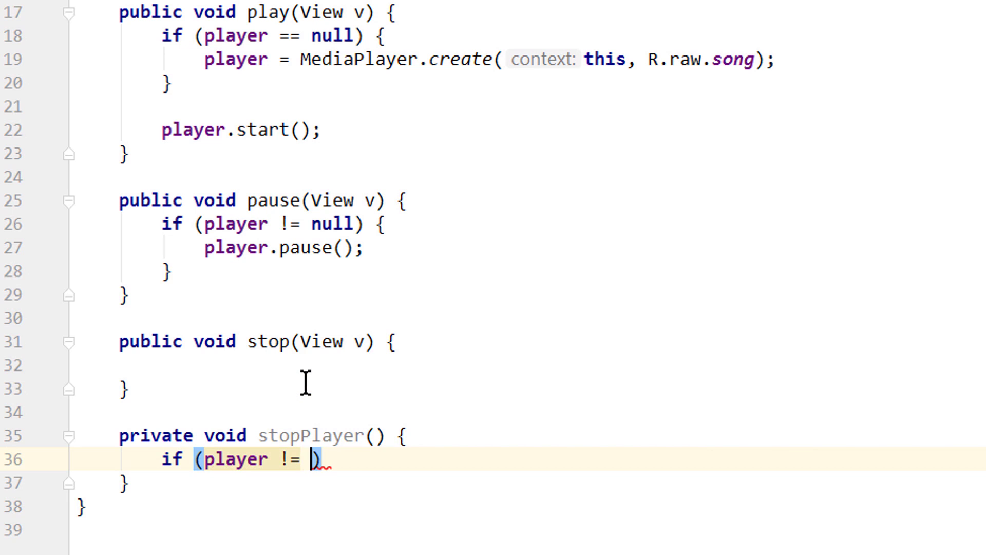
{"action": "type", "text": "null"}
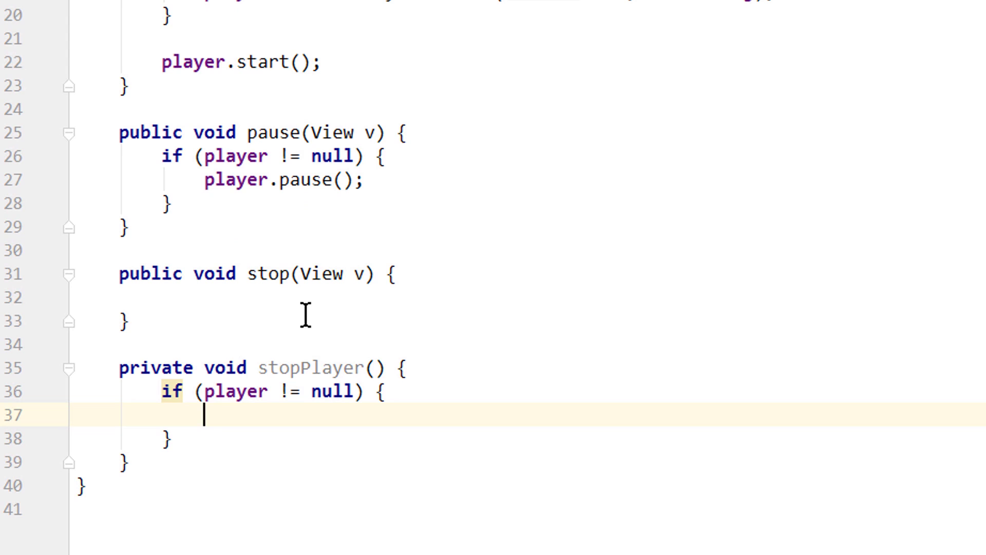
Inside the check, release the player, set it to null and toast 'MediaPlayer released'.
{"action": "type", "text": "player.re"}
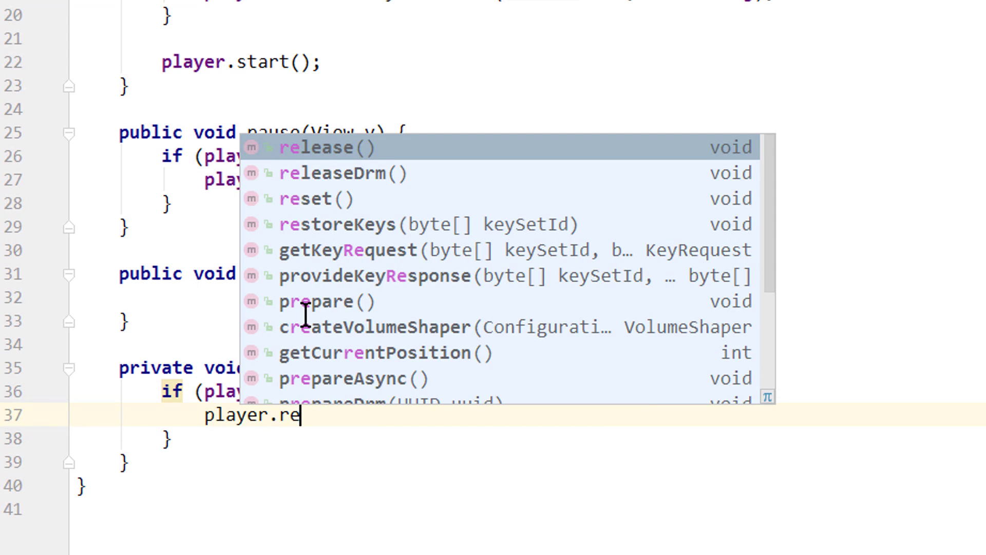
{"action": "key", "text": "Enter"}
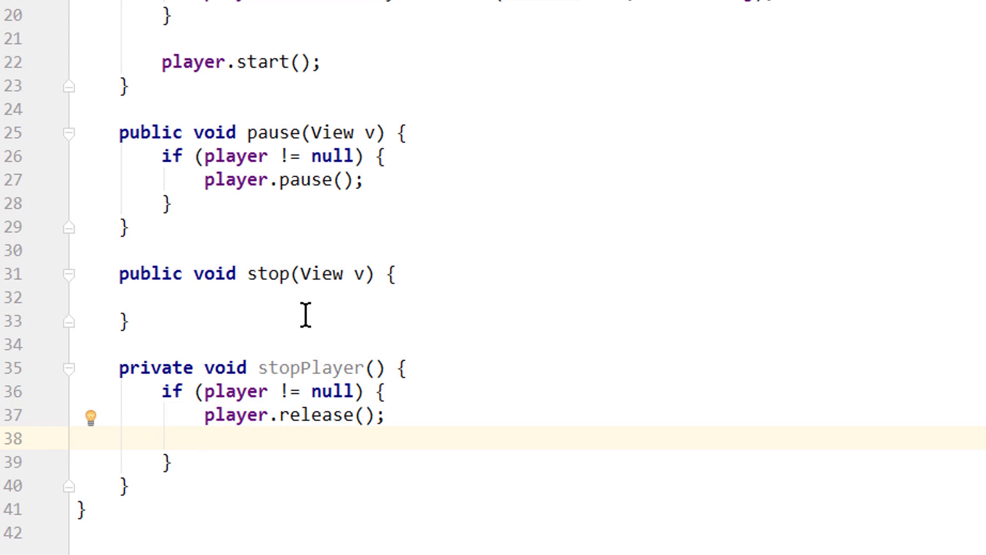
{"action": "type", "text": "player ="}
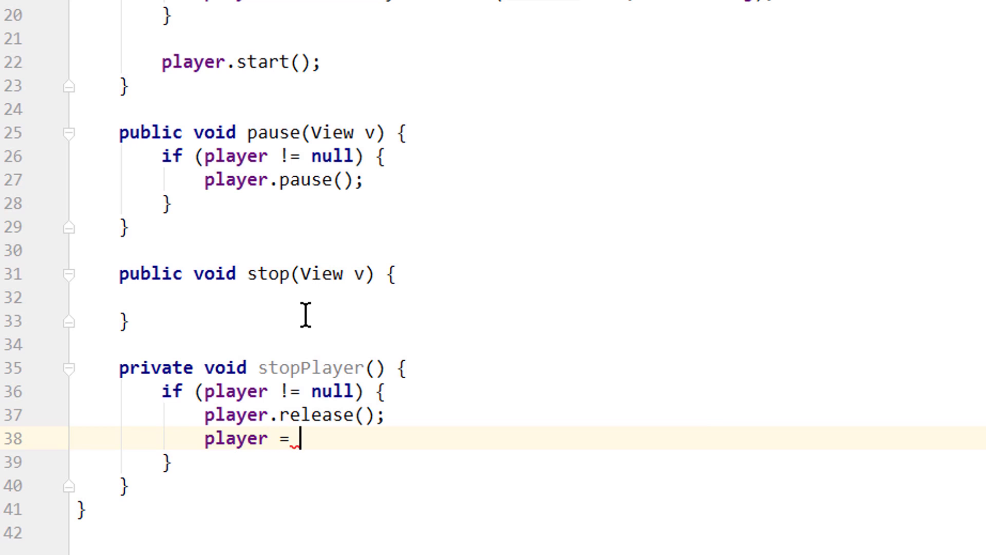
{"action": "type", "text": "null;"}
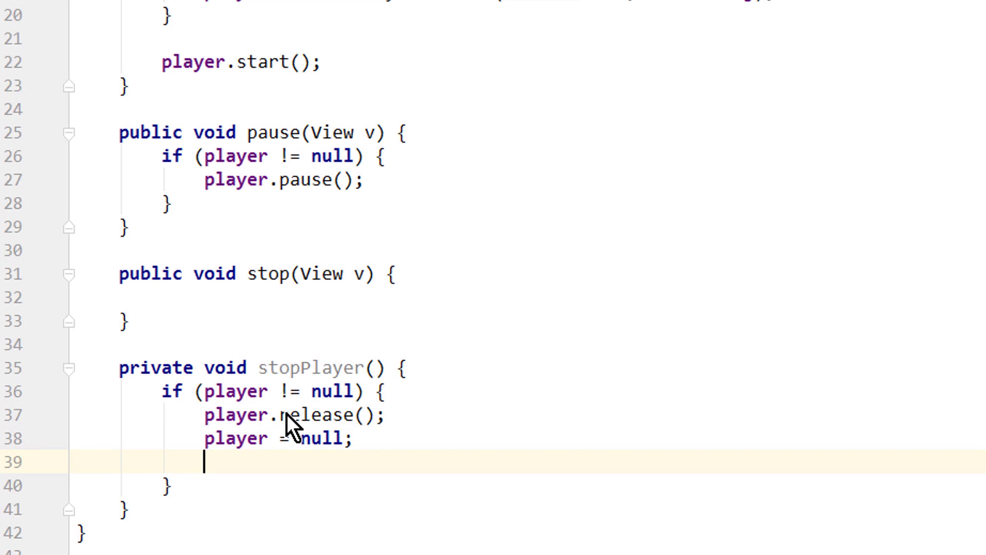
{"action": "type", "text": "Toast"}
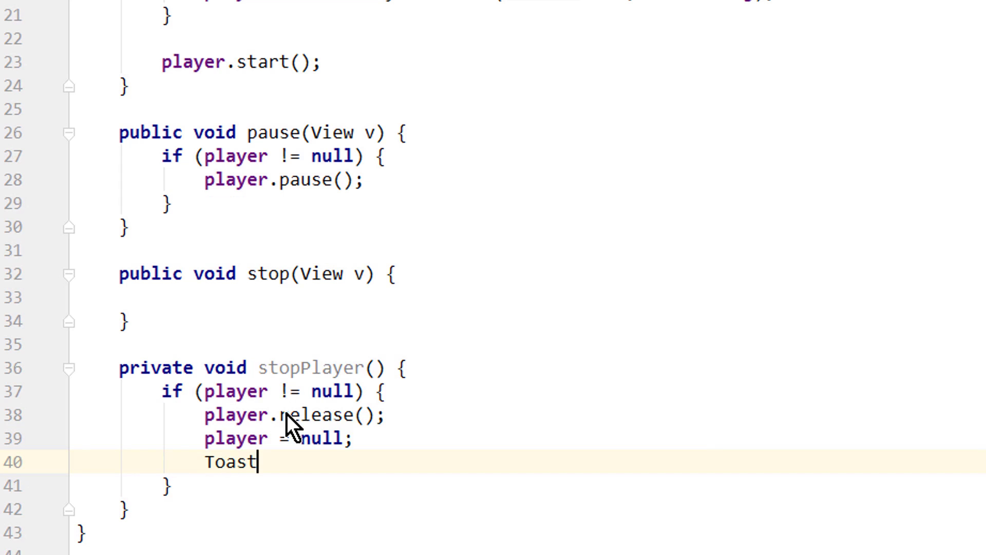
{"action": "type", "text": ".makeText()"}
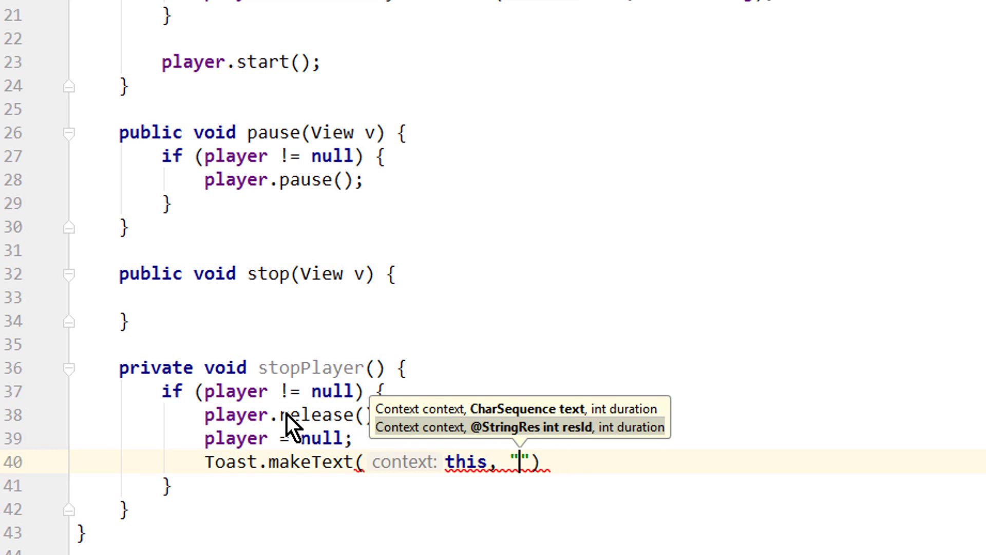
{"action": "type", "text": "MediaPlayer released"}
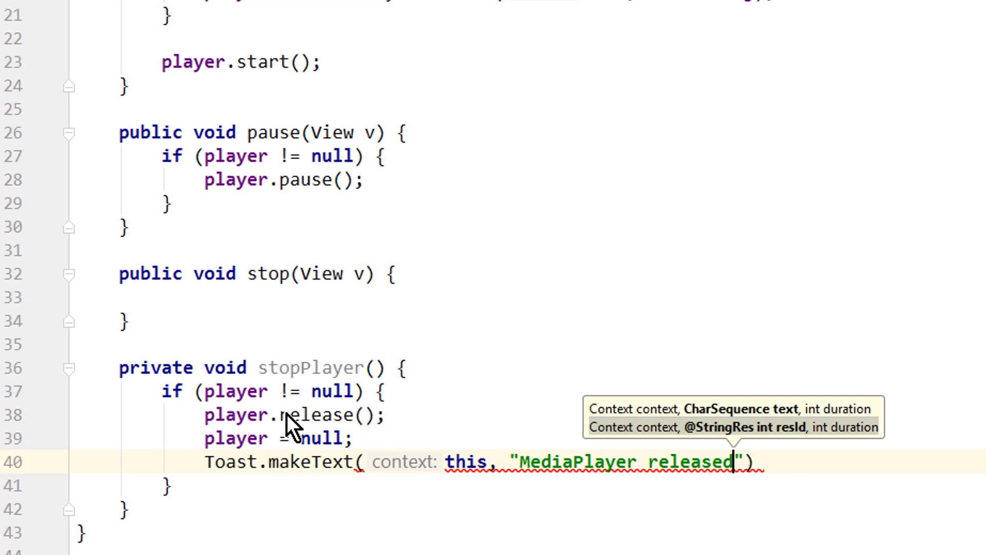
{"action": "type", "text": ", Toast.LENGTH_SHORT"}
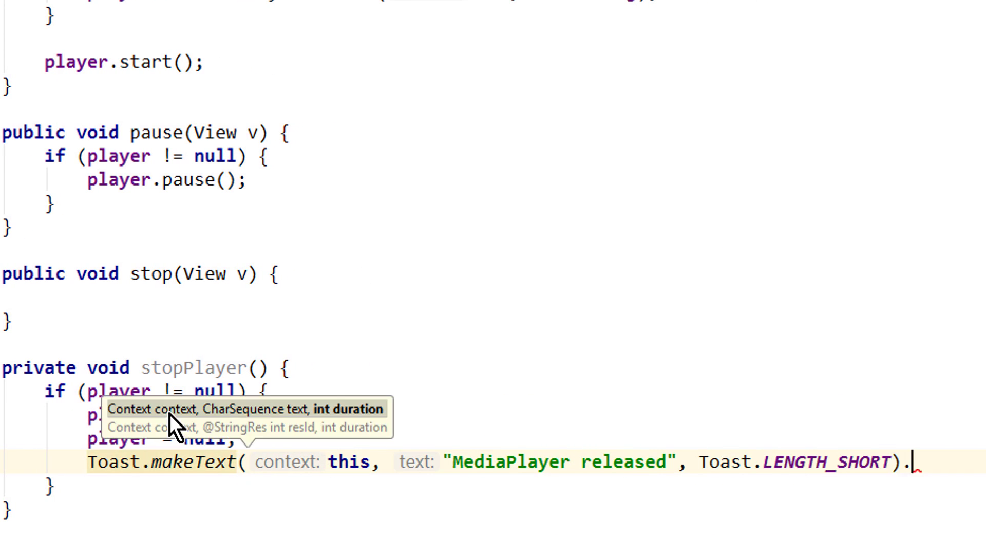
{"action": "type", "text": "show();"}
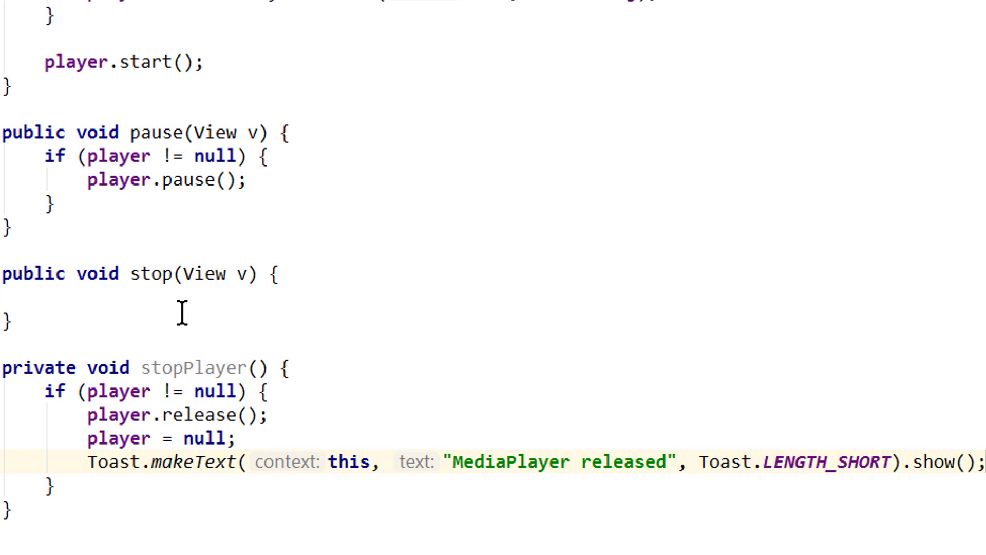
{"action": "left_click", "coordinate": [48, 305]}
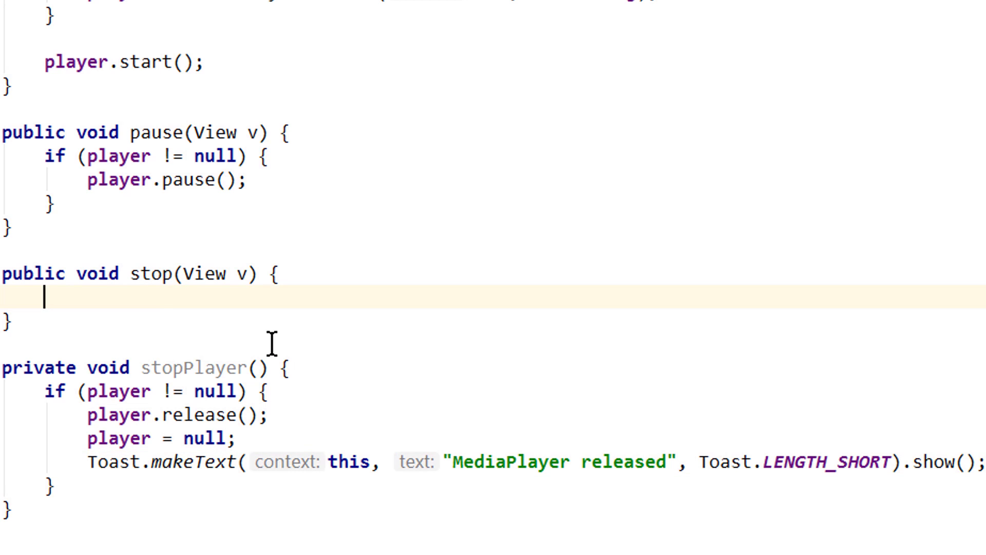
Add a stopPlayer(); call inside the stop(View v) method body.
{"action": "type", "text": "player.s"}
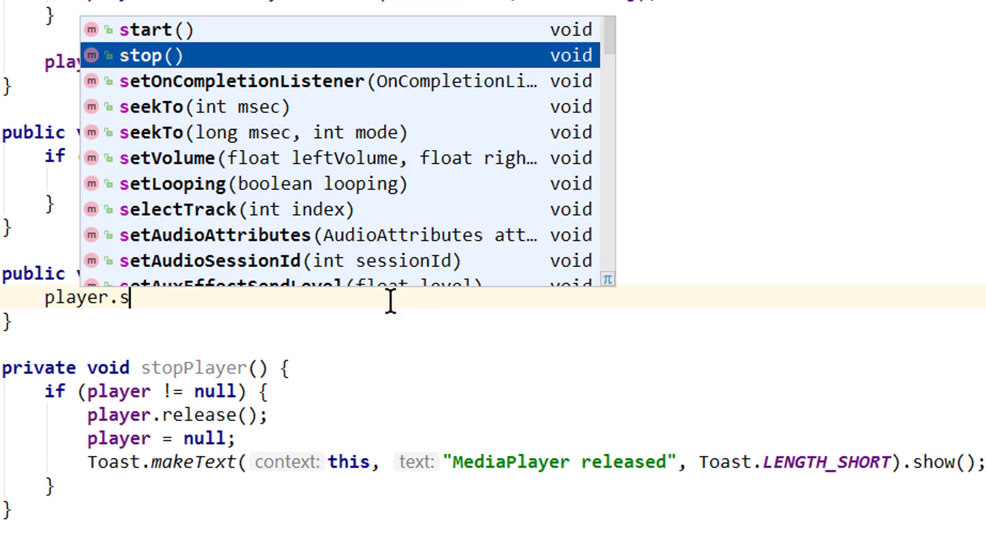
{"action": "type", "text": "t"}
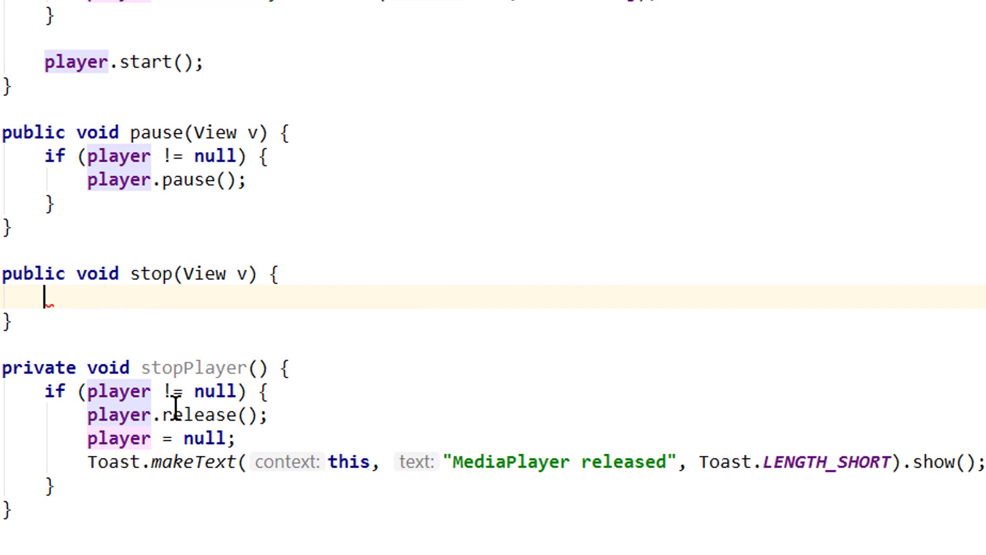
{"action": "type", "text": "stopPlayer();"}
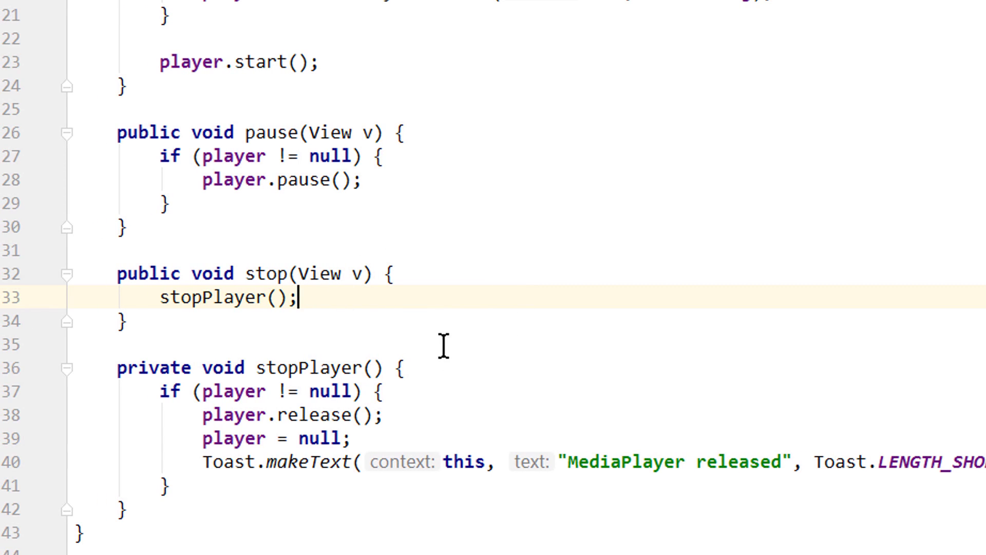
{"action": "mouse_move", "coordinate": [343, 302]}
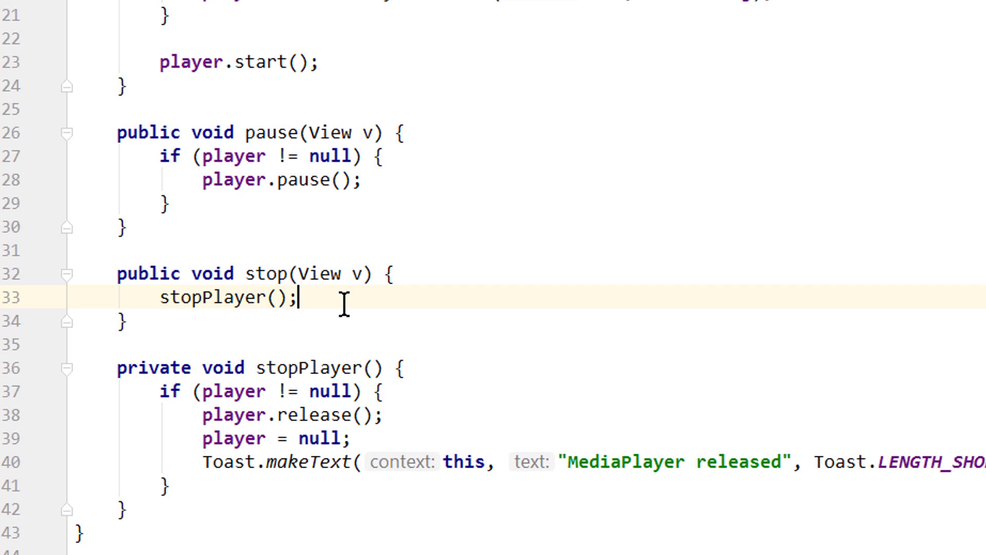
{"action": "scroll", "scroll_direction": "up", "scroll_amount": 3}
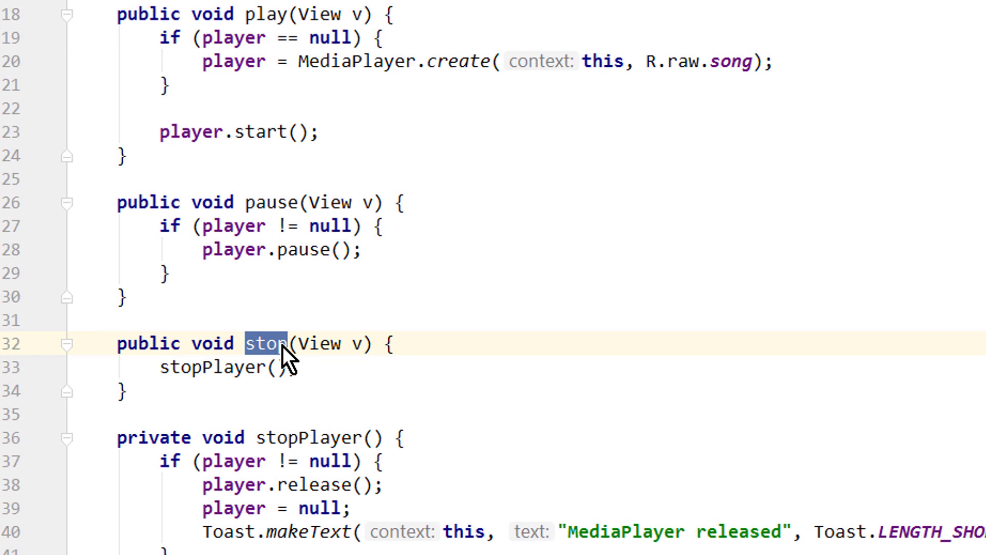
{"action": "mouse_move", "coordinate": [275, 73]}
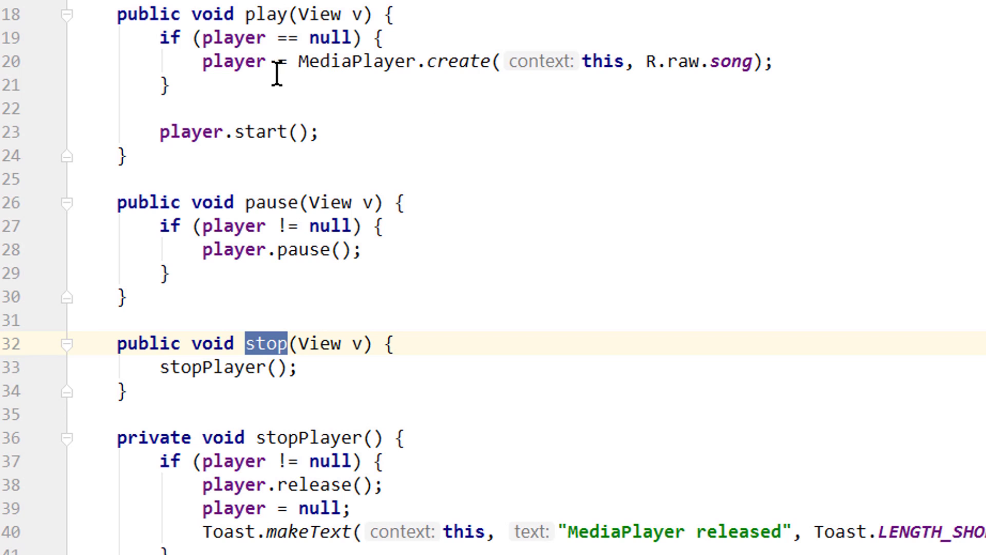
After MediaPlayer.create, add player.setOnCompletionListener(new OnCompletionListener) with onCompletion calling stopPlayer().
{"action": "left_click", "coordinate": [265, 14]}
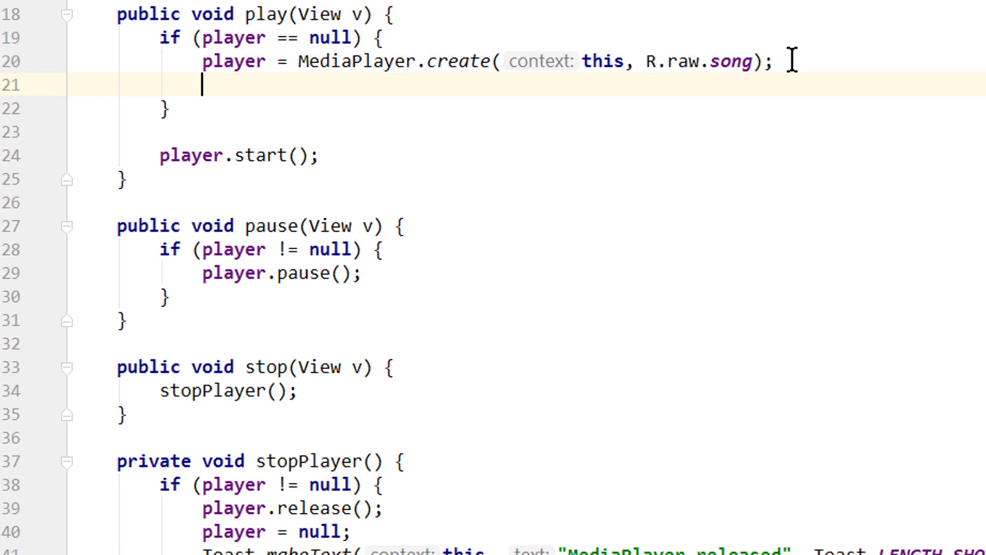
{"action": "type", "text": "pl"}
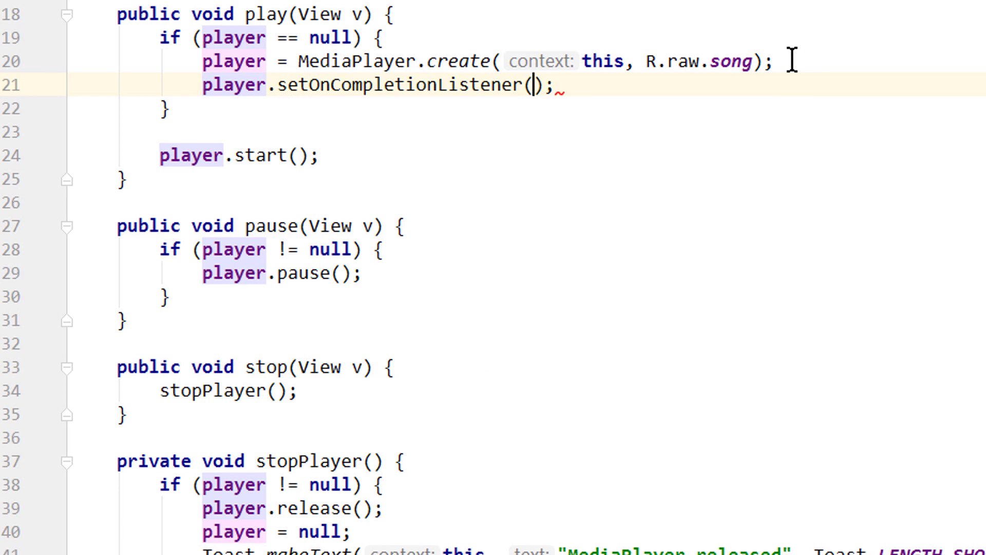
{"action": "type", "text": "new C"}
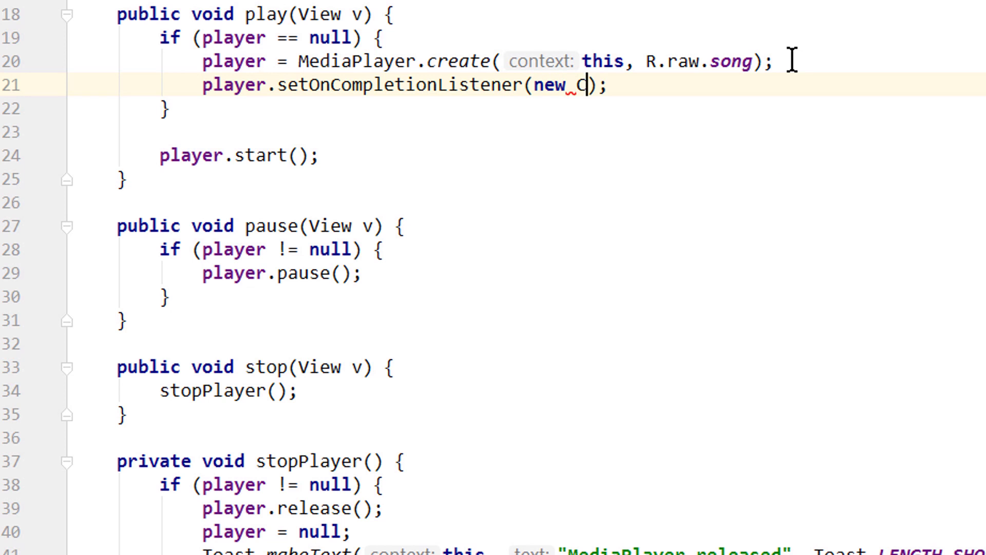
{"action": "key", "text": "Tab"}
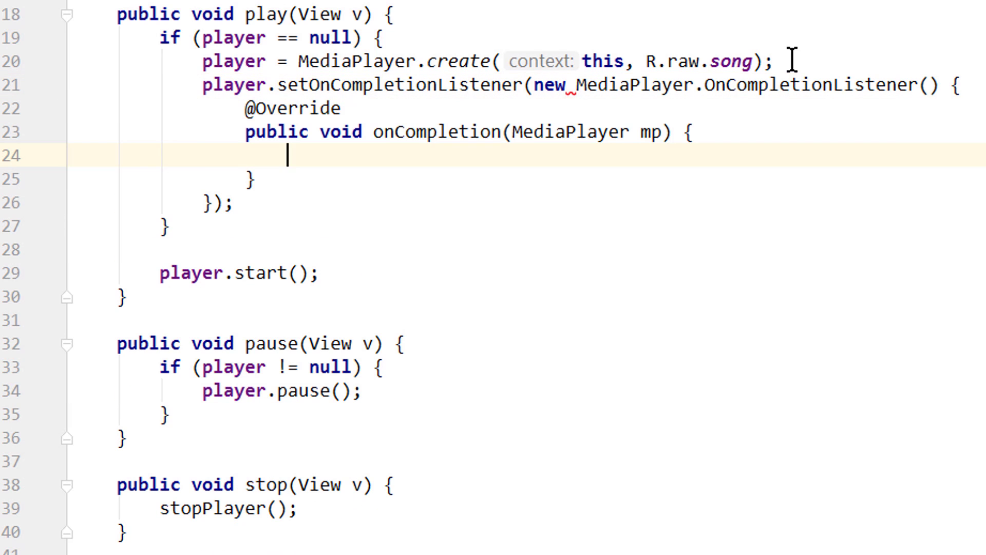
{"action": "double_click", "coordinate": [434, 131]}
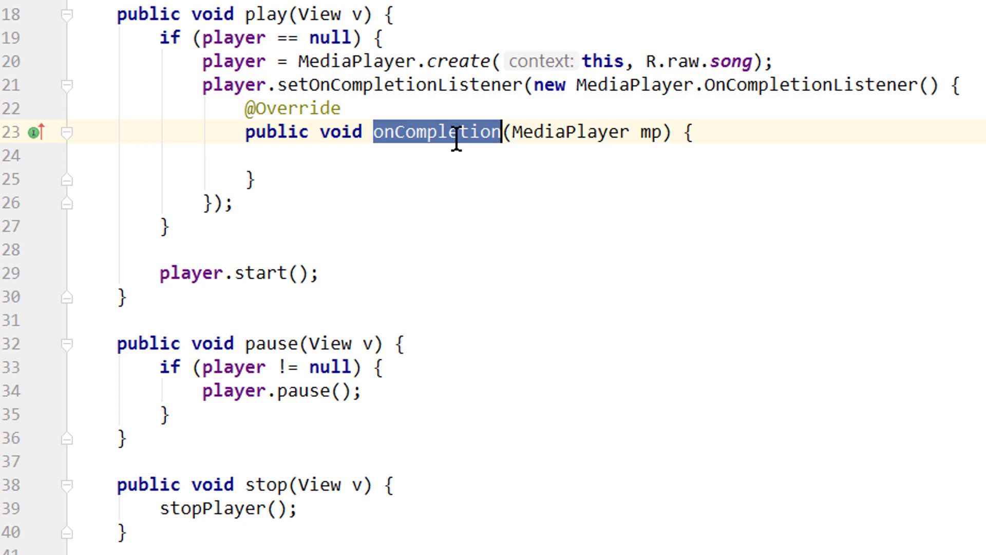
{"action": "type", "text": "stopPlayer();"}
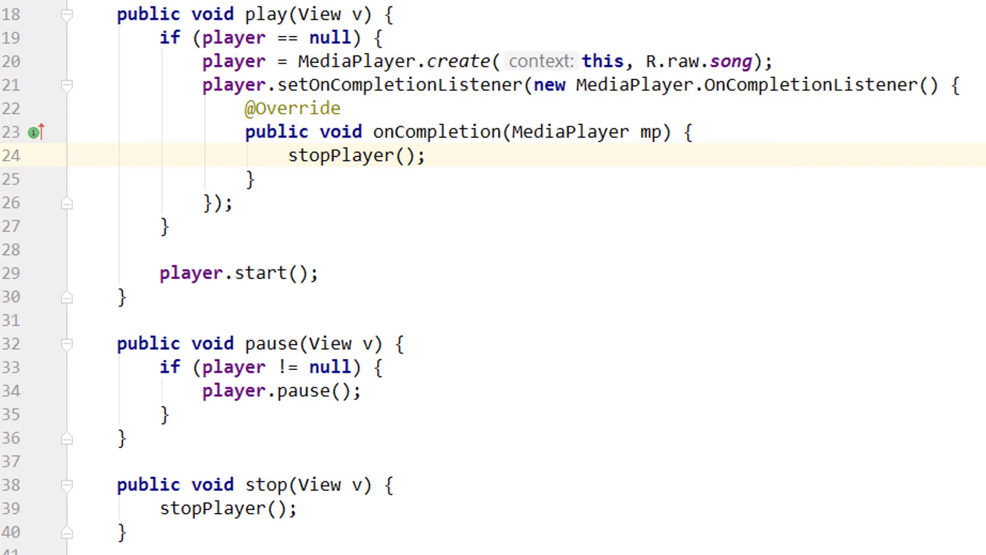
{"action": "mouse_move", "coordinate": [525, 207]}
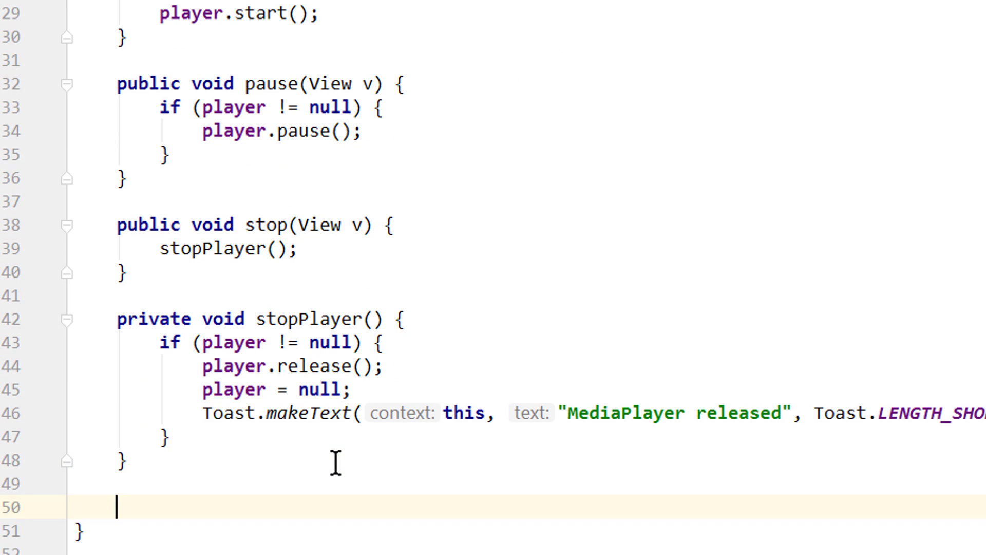
Generate an onStop() override and call stopPlayer() after super.onStop().
{"action": "type", "text": "onstop"}
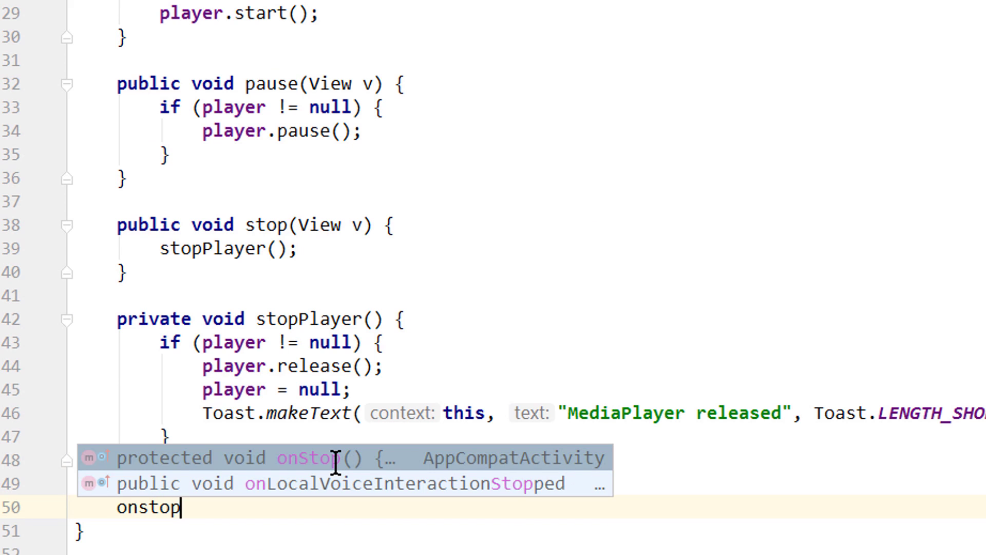
{"action": "left_click", "coordinate": [296, 457]}
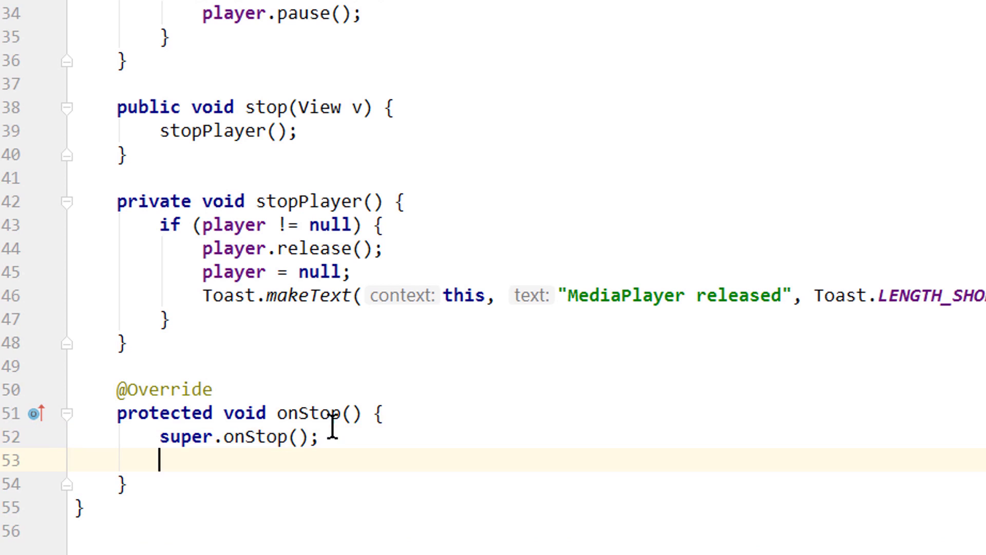
{"action": "type", "text": "stopPlayer();"}
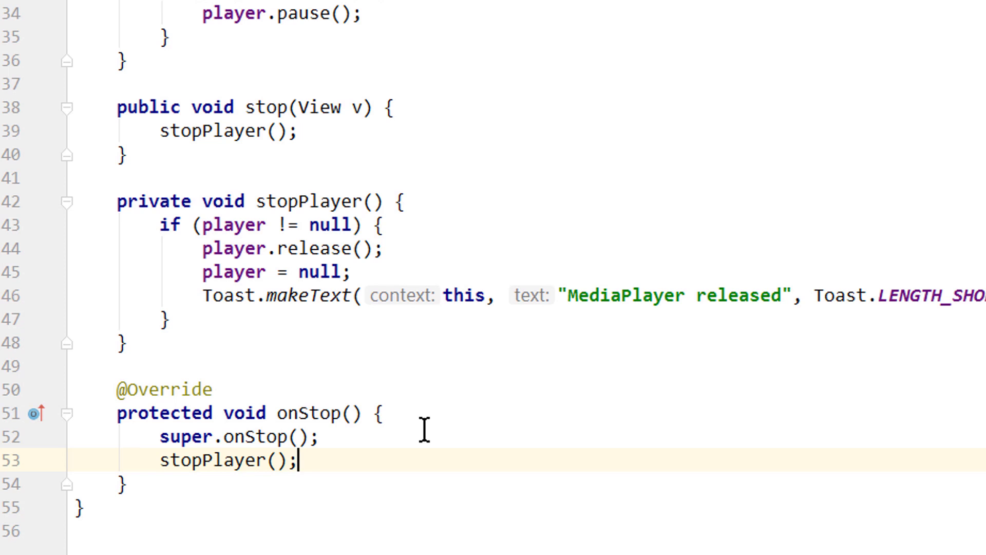
{"action": "mouse_move", "coordinate": [471, 414]}
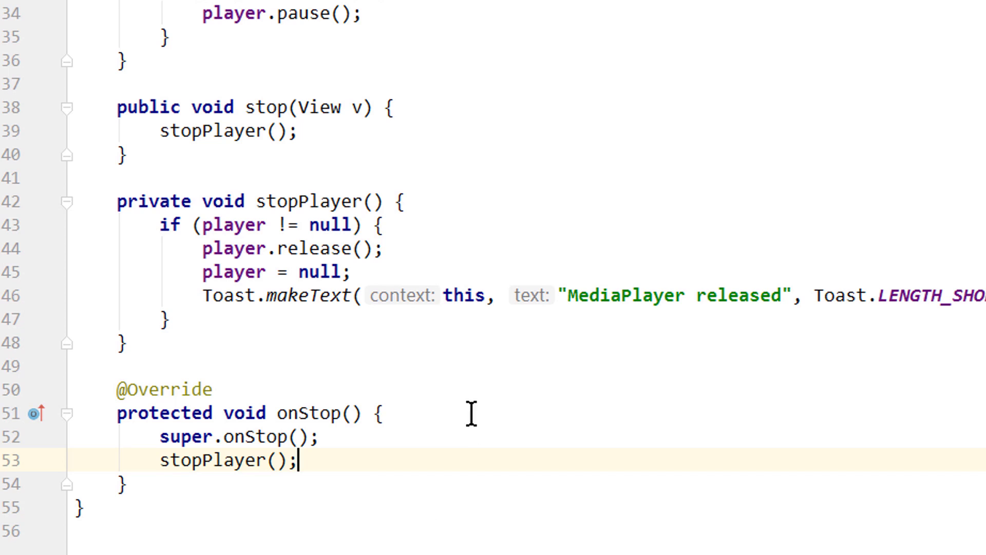
{"action": "mouse_move", "coordinate": [465, 474]}
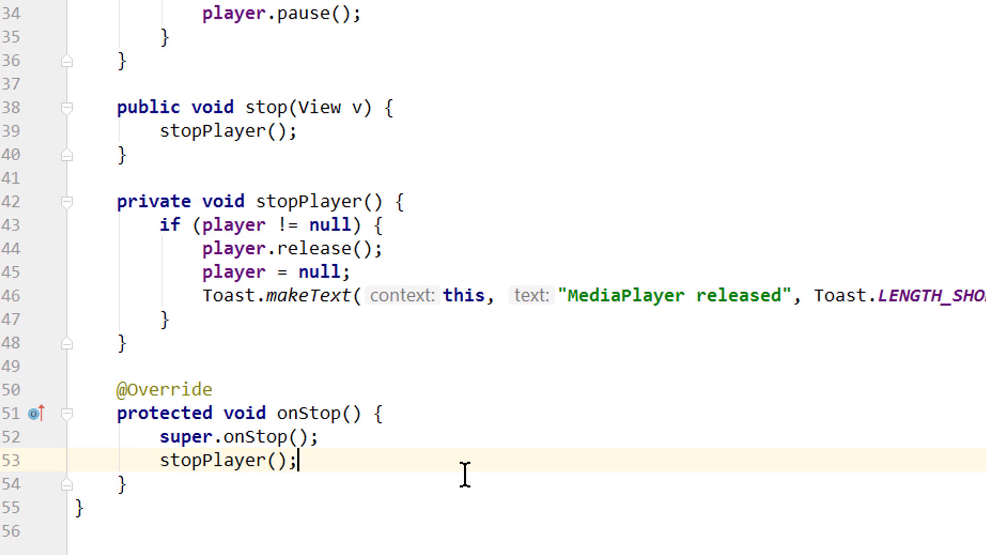
{"action": "mouse_move", "coordinate": [600, 322]}
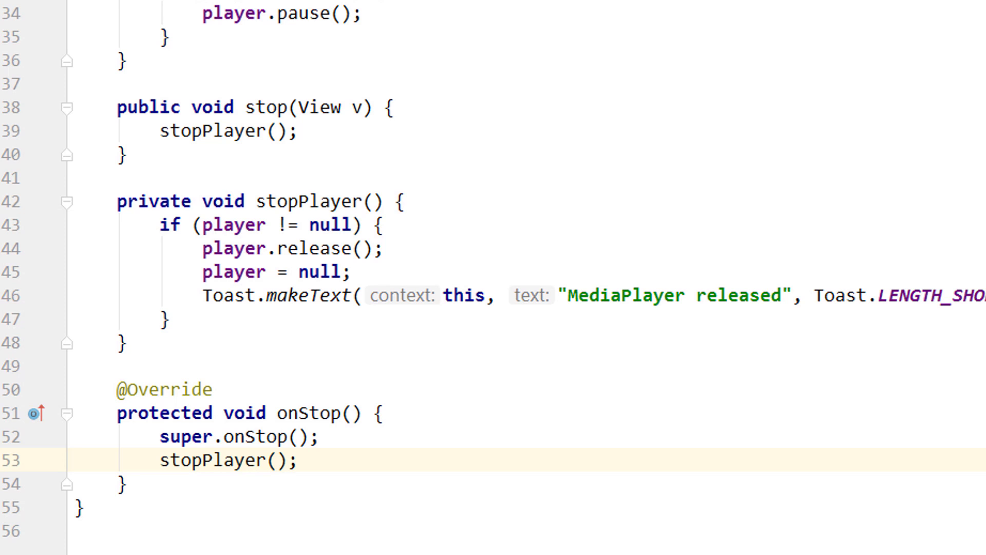
{"action": "mouse_move", "coordinate": [647, 117]}
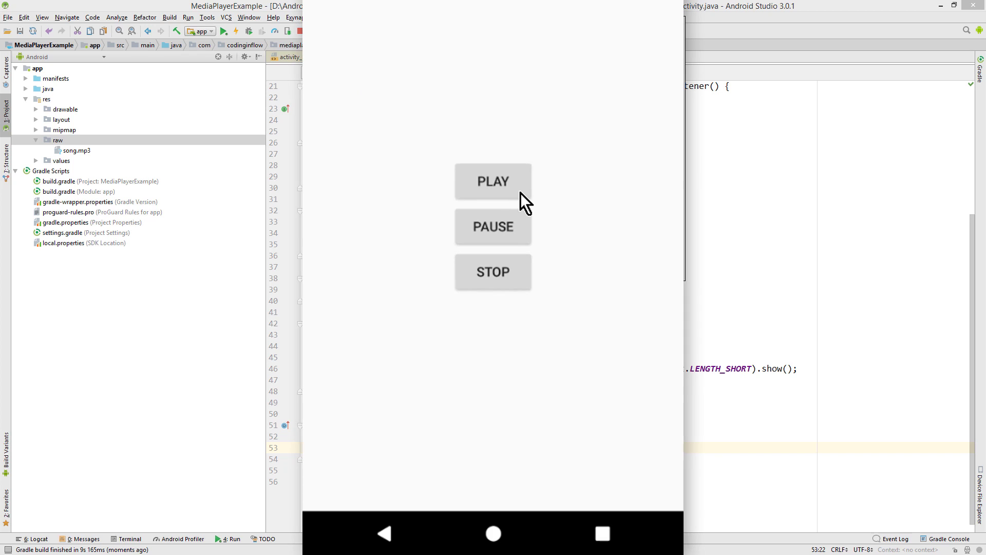
{"action": "mouse_move", "coordinate": [616, 225]}
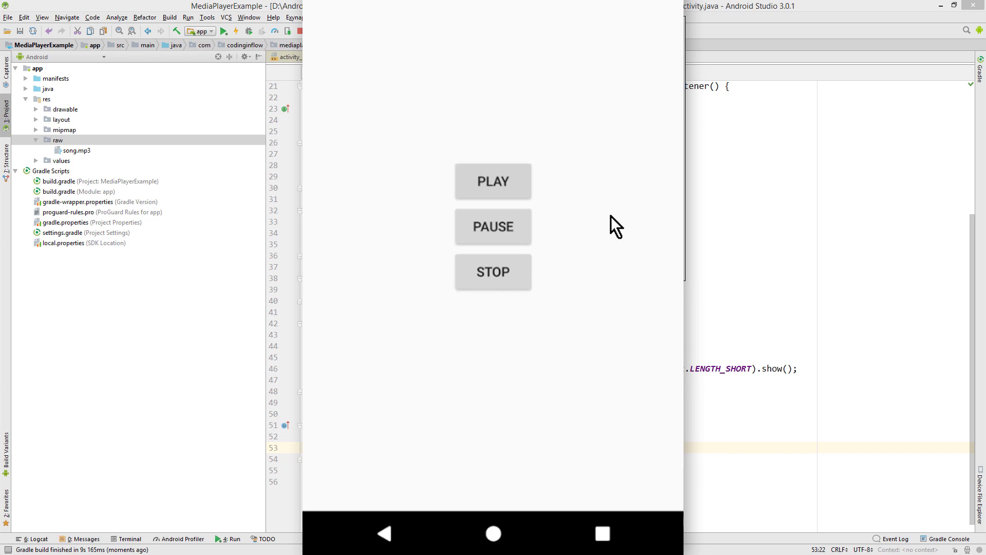
{"action": "mouse_move", "coordinate": [509, 240]}
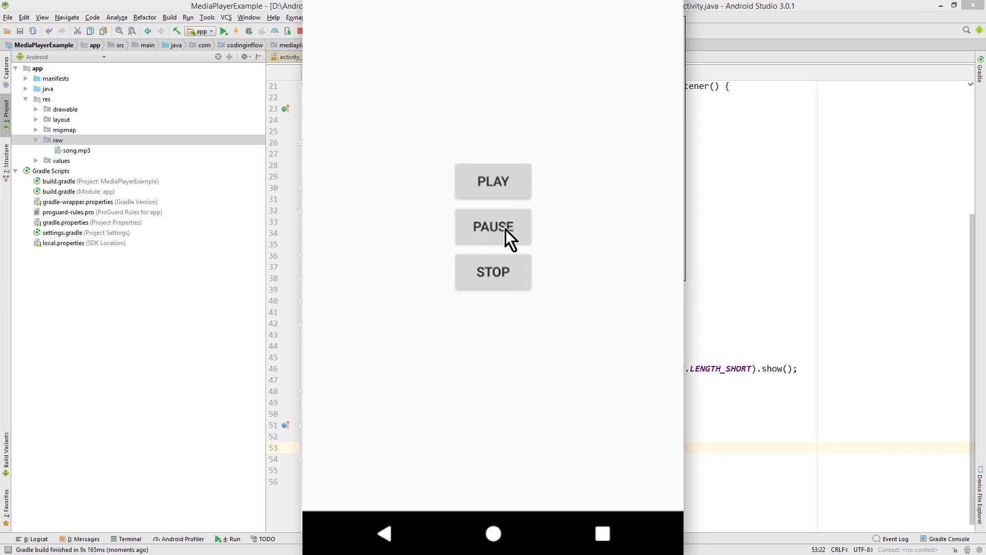
{"action": "mouse_move", "coordinate": [506, 204]}
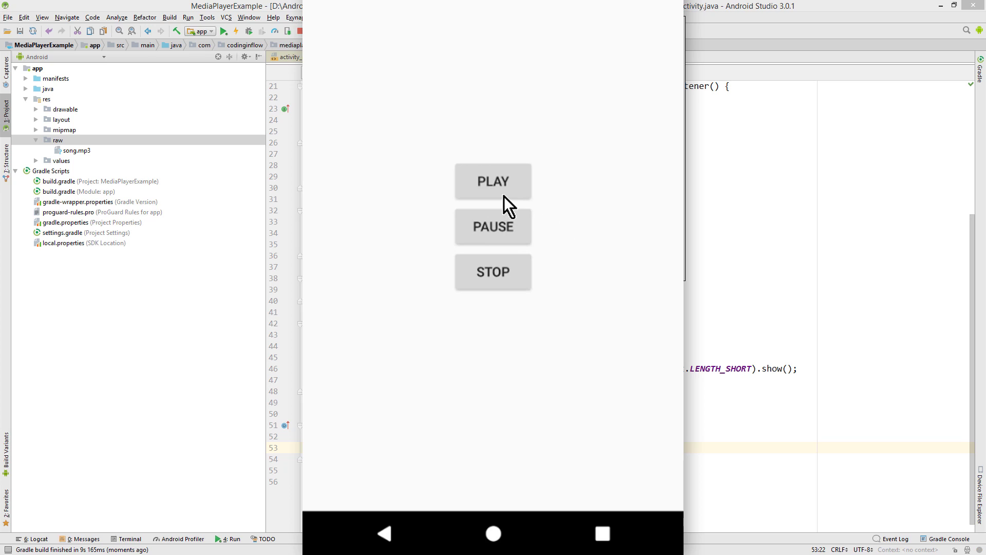
{"action": "mouse_move", "coordinate": [513, 191]}
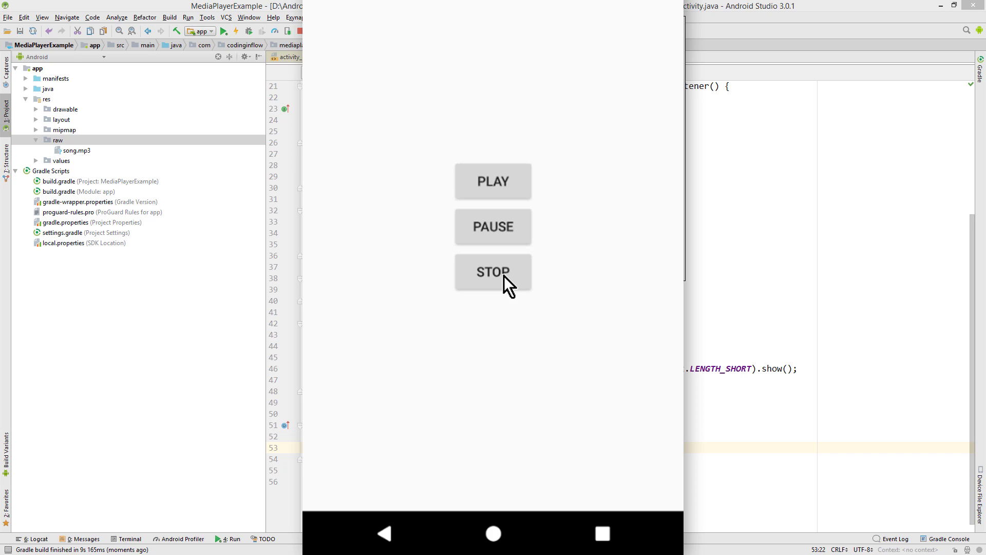
Tap STOP in the emulator app, then go Home to see 'MediaPlayer released'.
{"action": "left_click", "coordinate": [492, 272]}
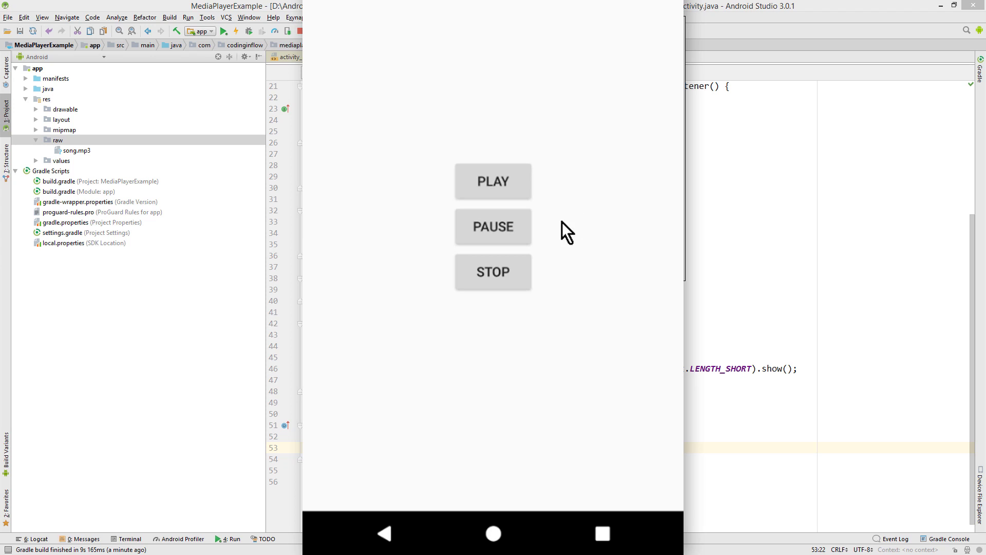
{"action": "mouse_move", "coordinate": [525, 319]}
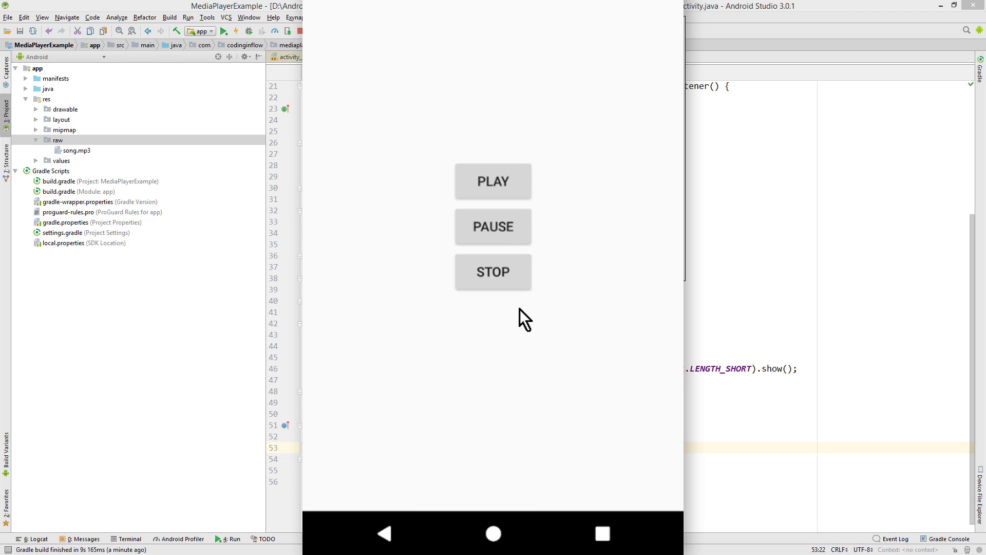
{"action": "mouse_move", "coordinate": [503, 449]}
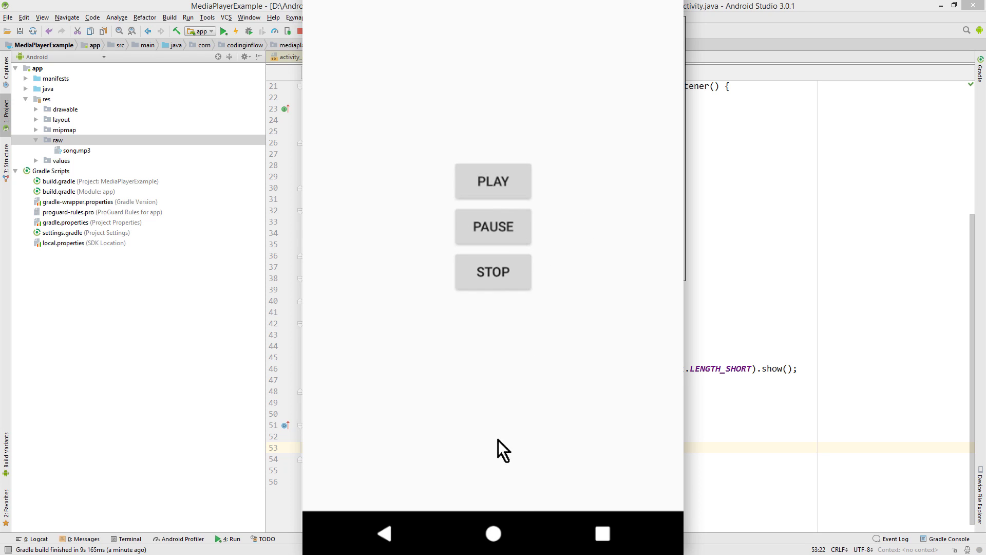
{"action": "left_click", "coordinate": [493, 533]}
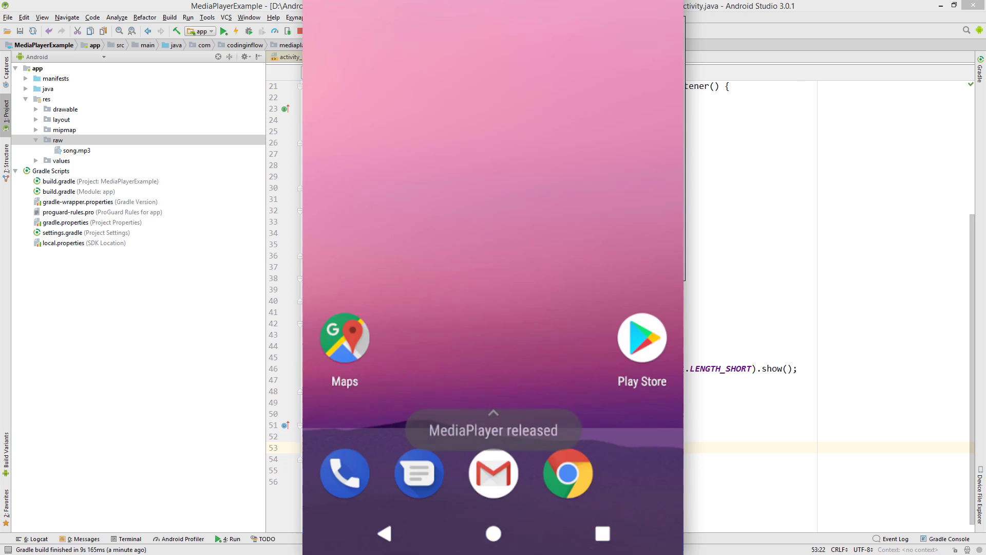